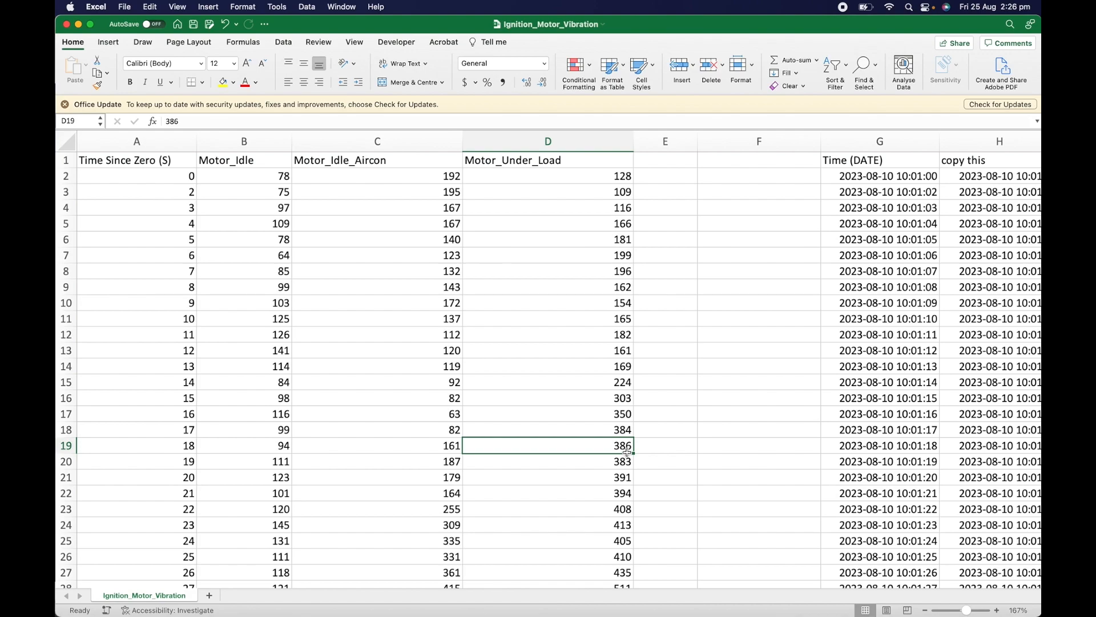
Paste the clipboard data into the Testing_Tag dataset value and dismiss the paste error
left_click(137, 159)
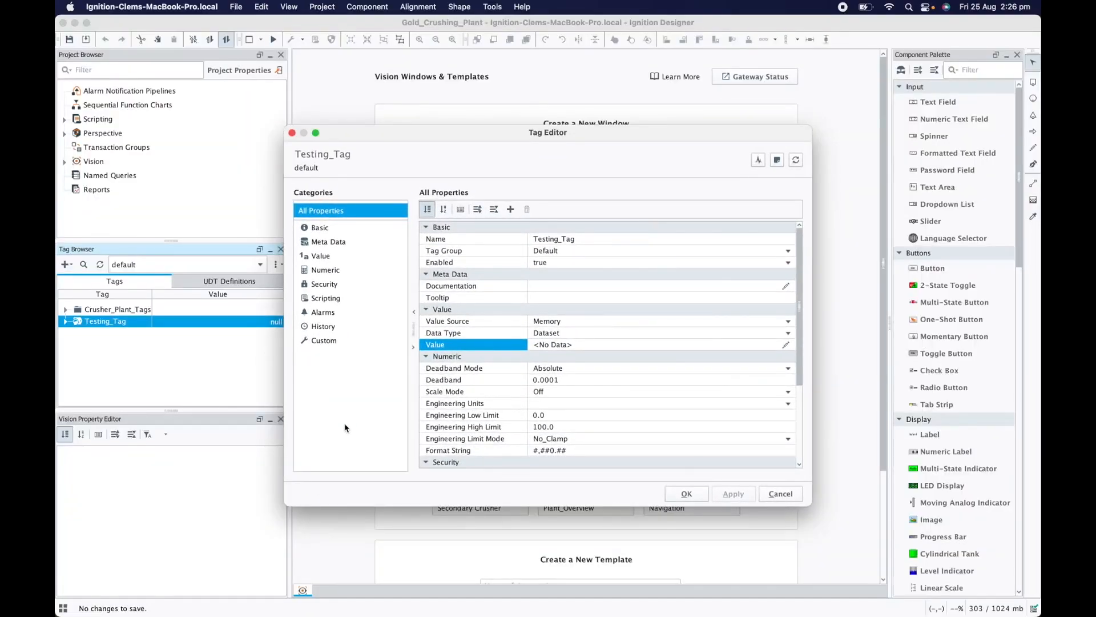
mouse_move(653, 411)
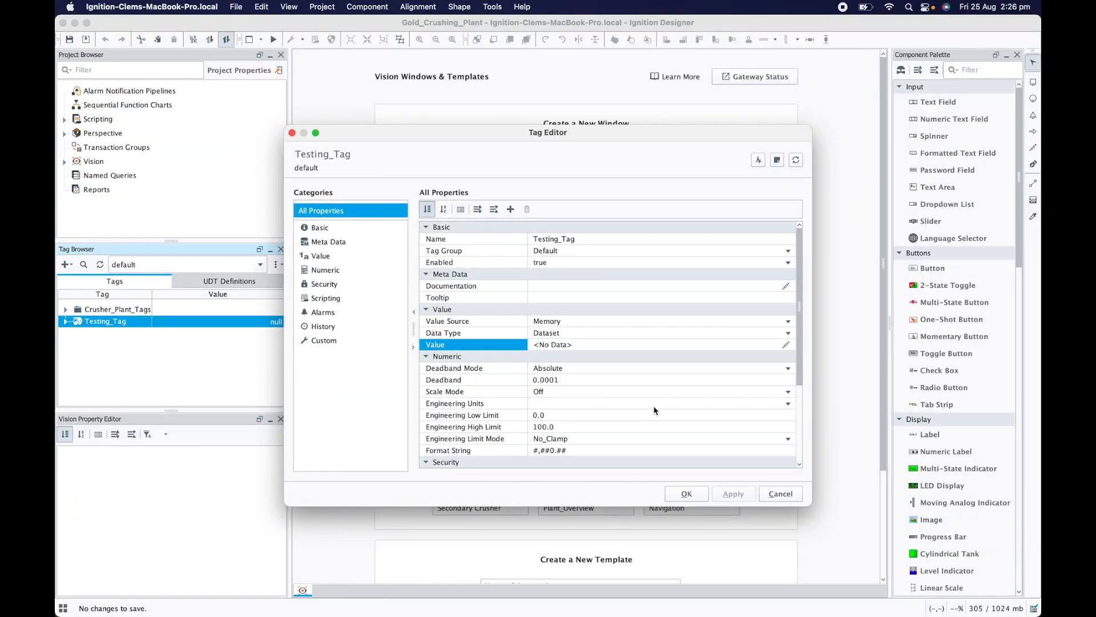
left_click(785, 344)
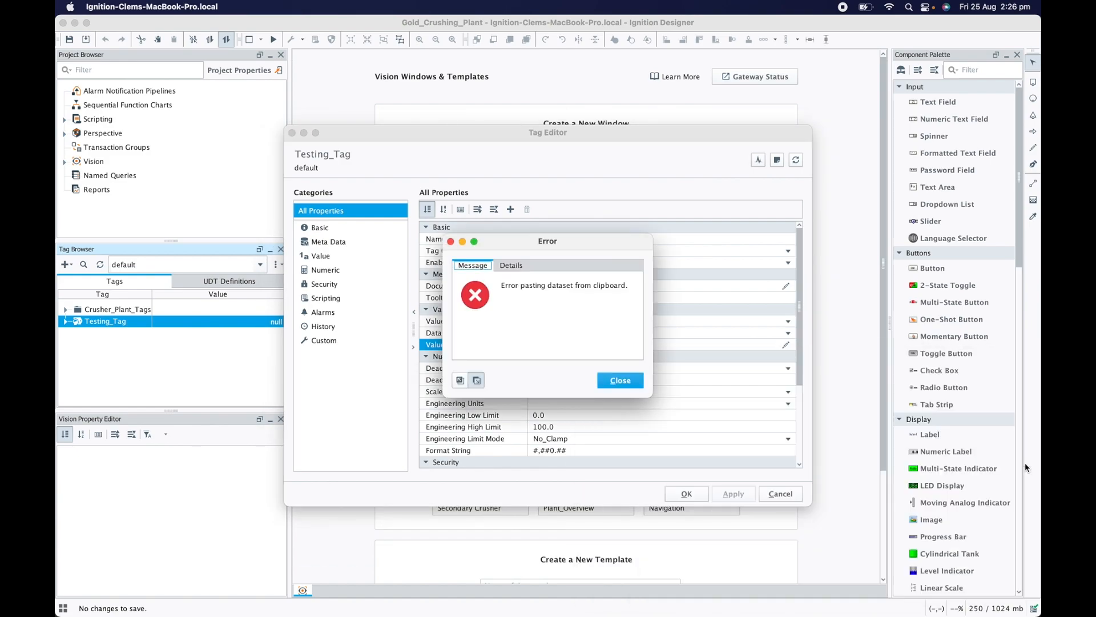
left_click(618, 380)
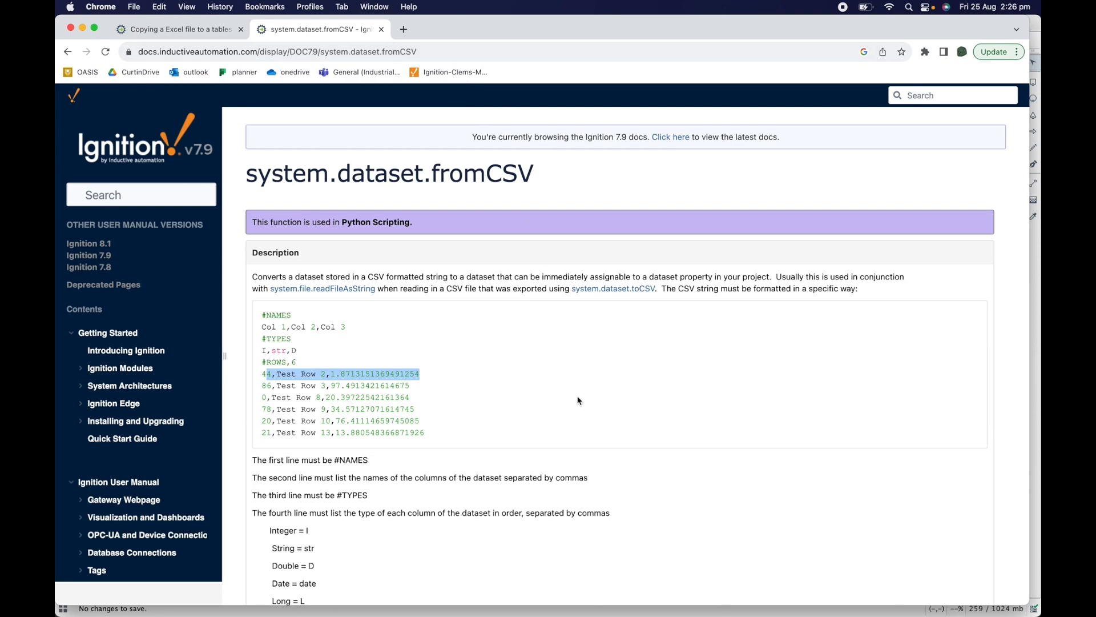
mouse_move(577, 270)
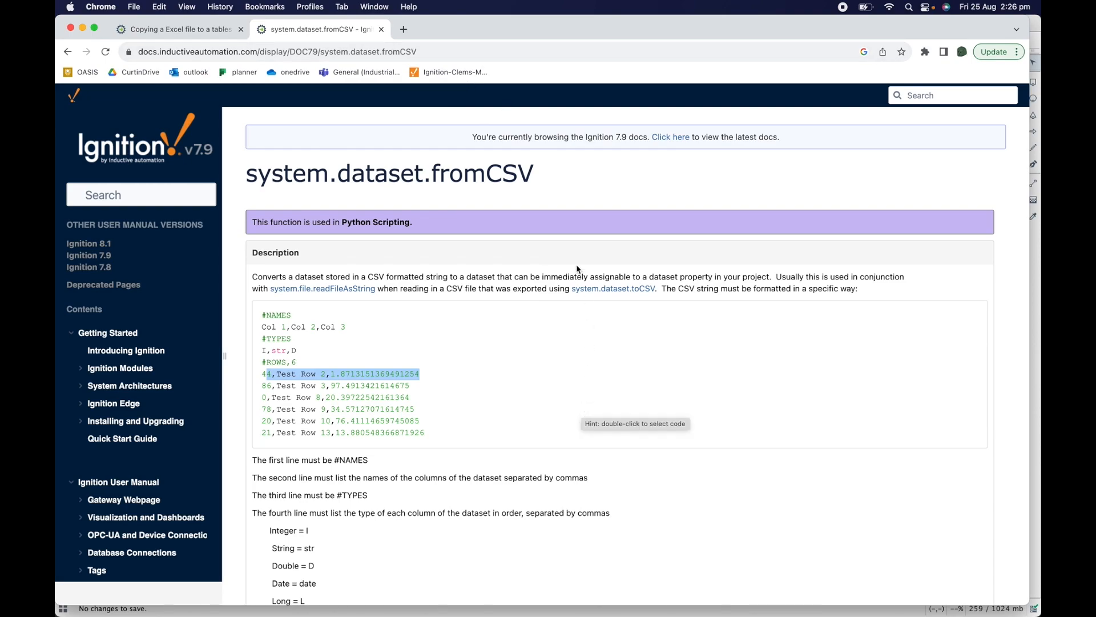
Read through the fromCSV Description and Syntax sections on the required CSV header format
scroll("down", 3)
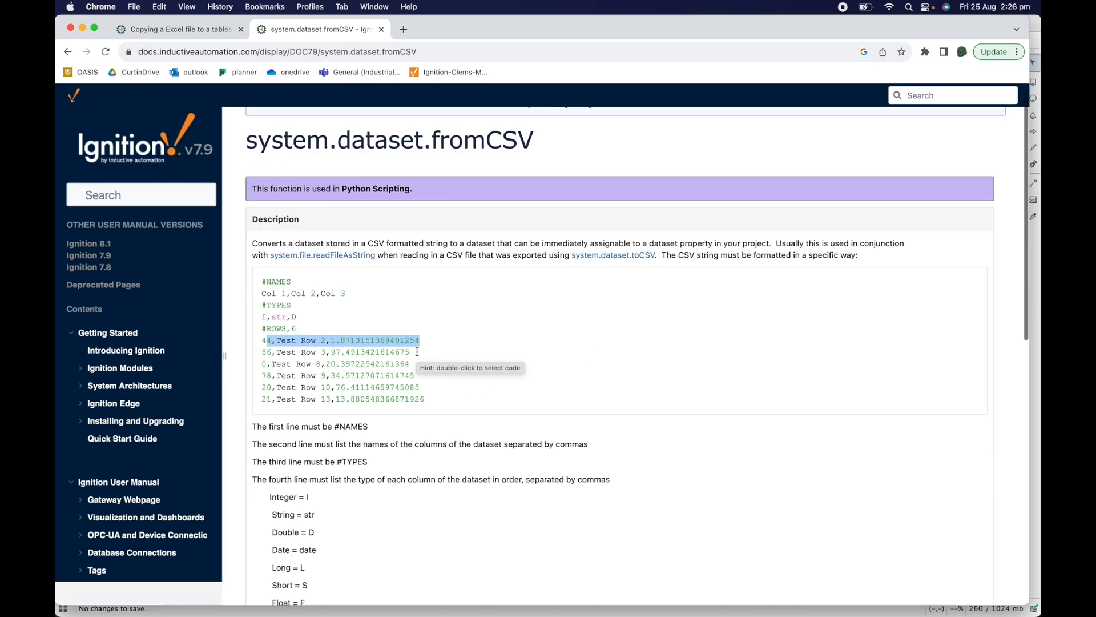
scroll("down", 3)
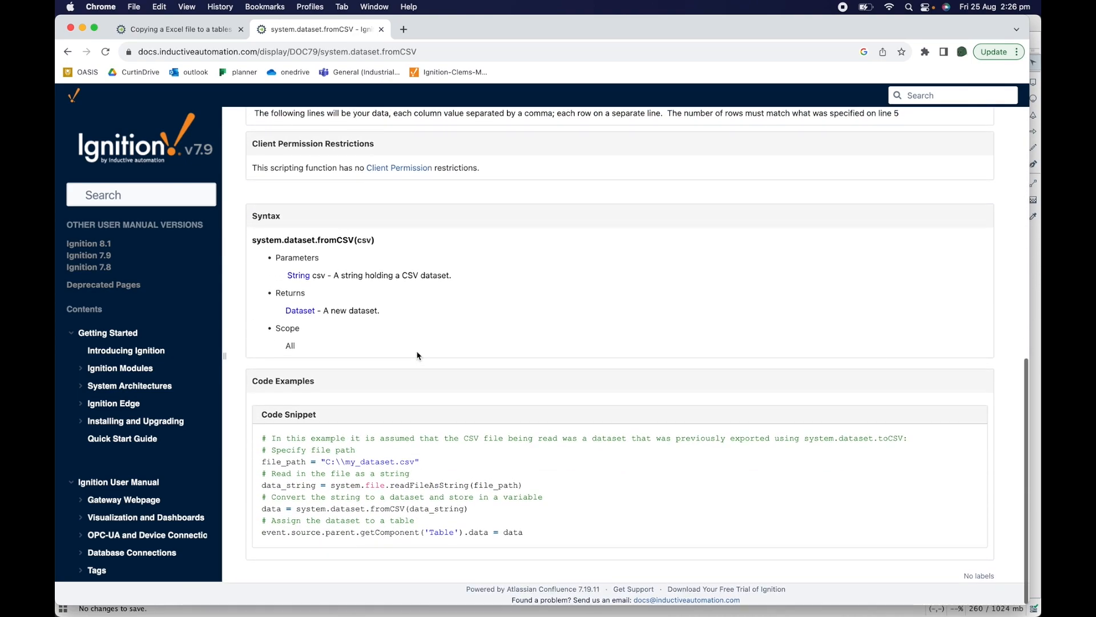
scroll("up", 3)
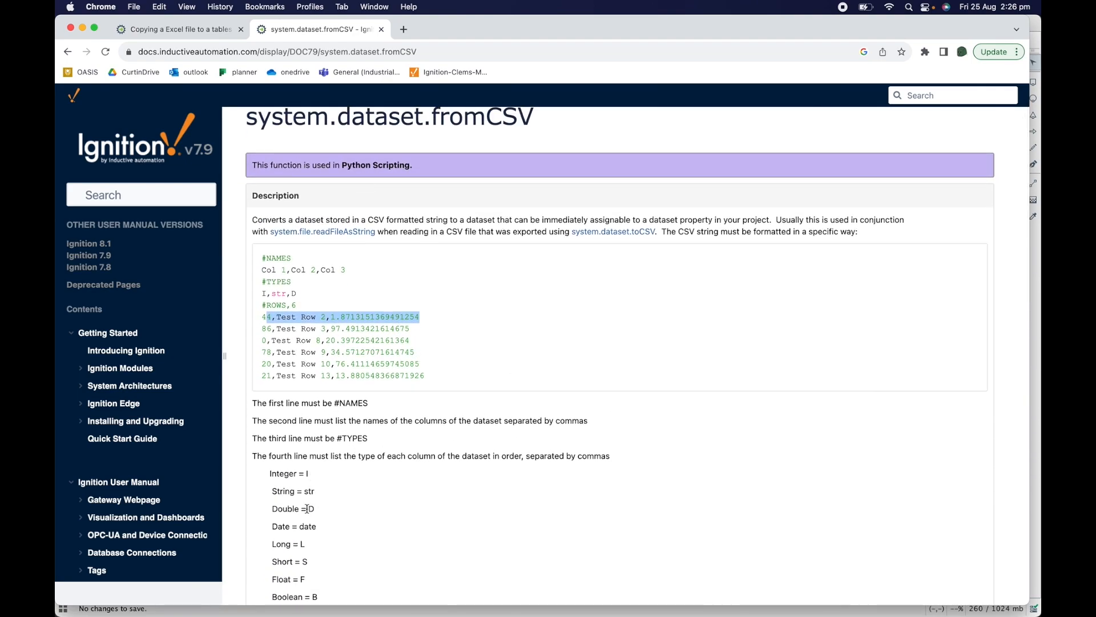
double_click(293, 526)
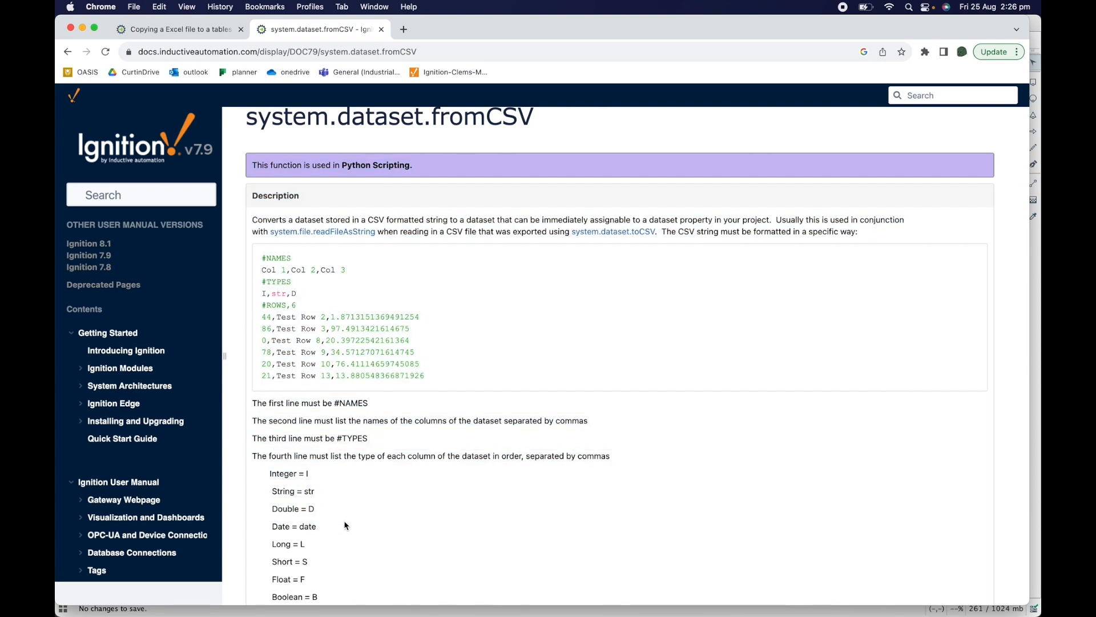
mouse_move(360, 467)
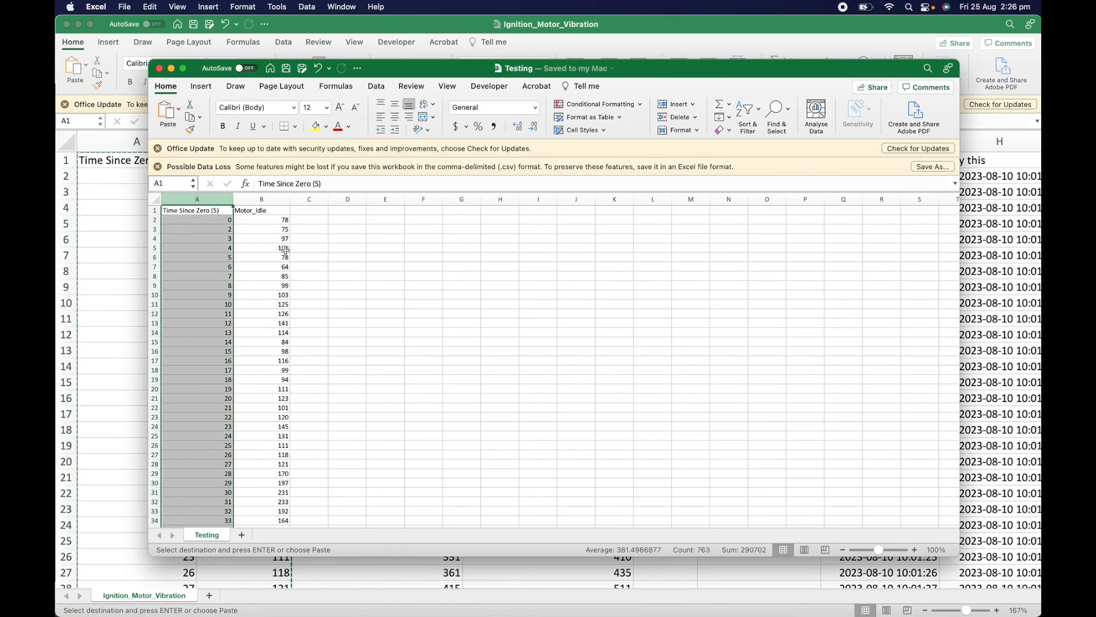
Select the pasted Time Since Zero and Motor_Idle columns and show their Paste Options
left_click(262, 199)
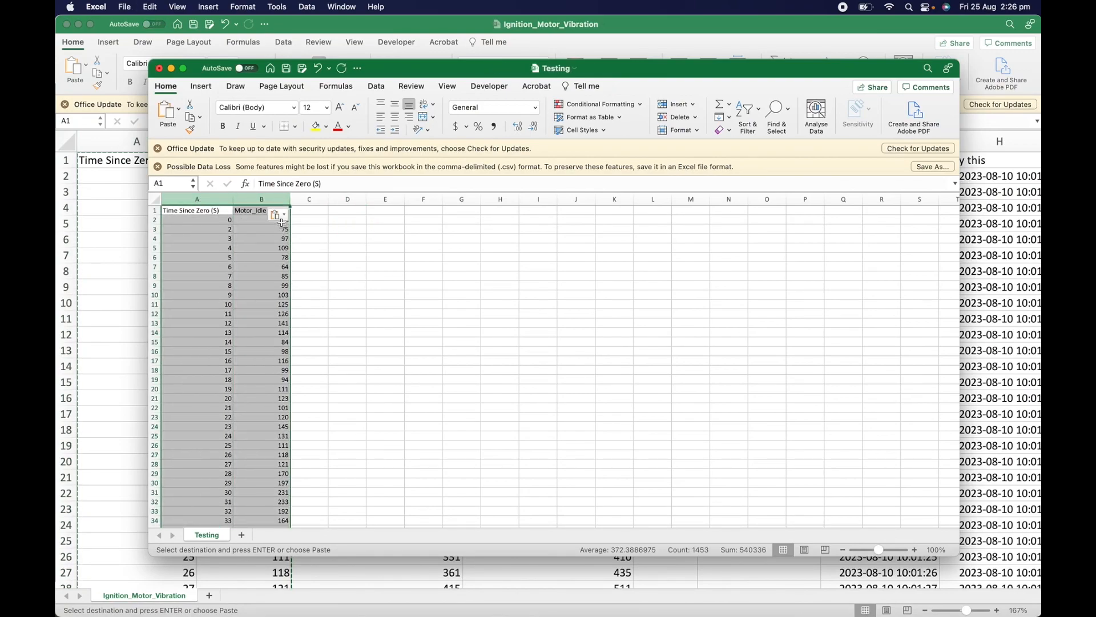
left_click(278, 214)
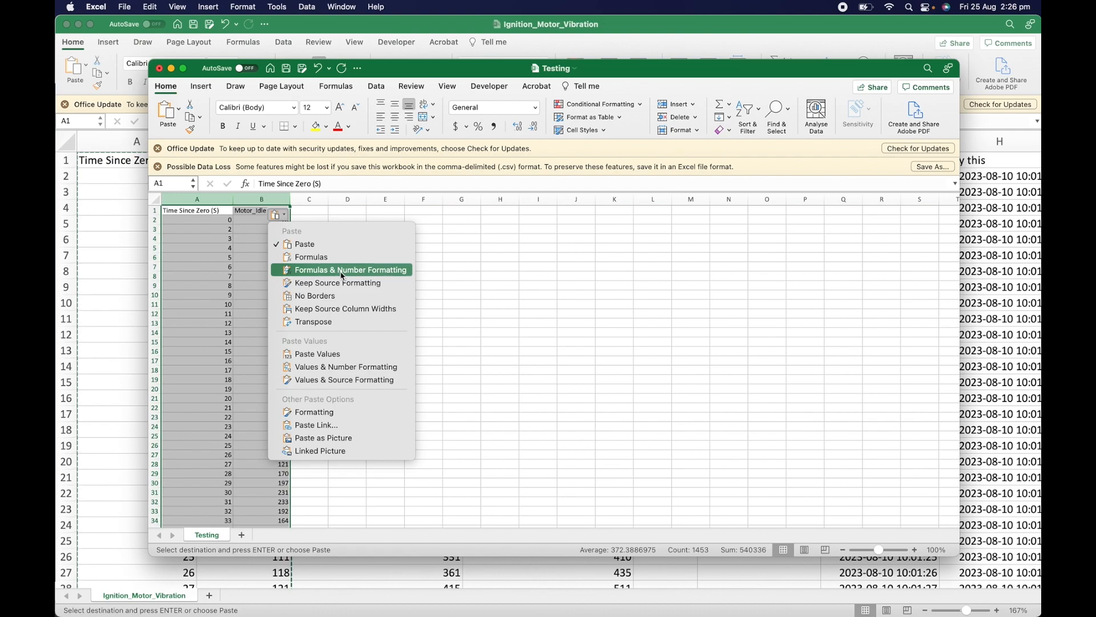
mouse_move(333, 295)
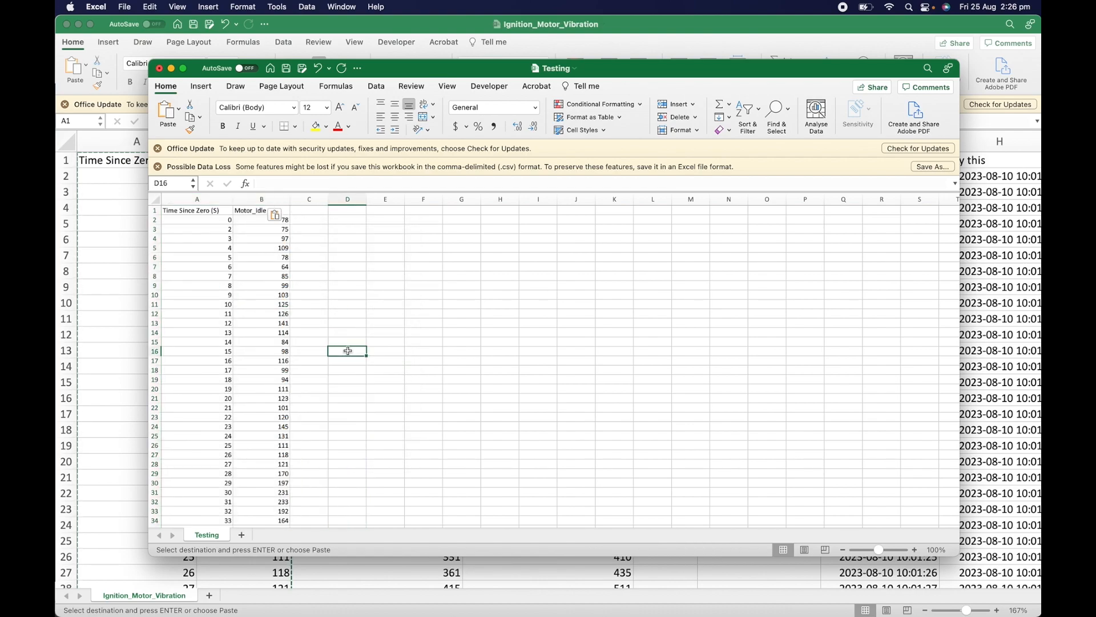
Remove the surplus Time Since Zero values below row 690 so both columns end together
scroll("down", 3)
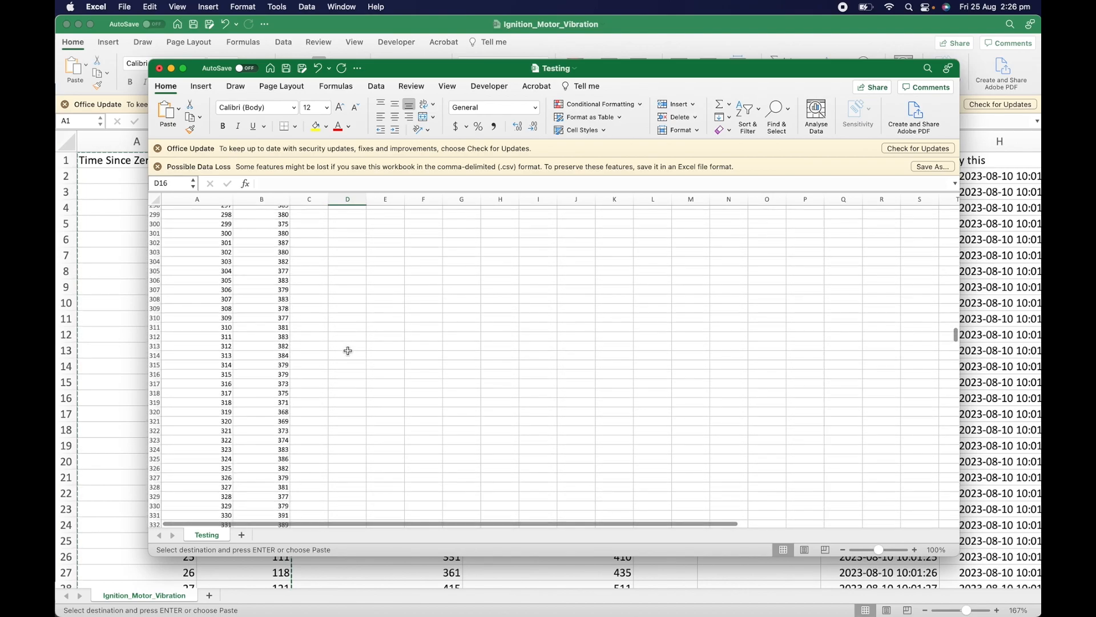
scroll("down", 3)
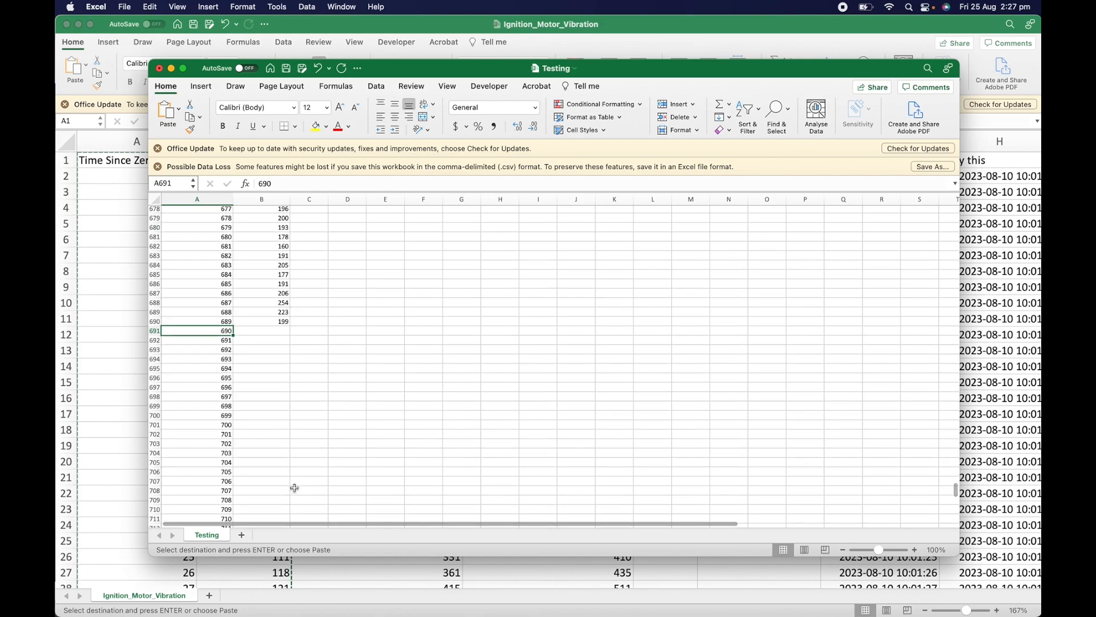
scroll("down", 3)
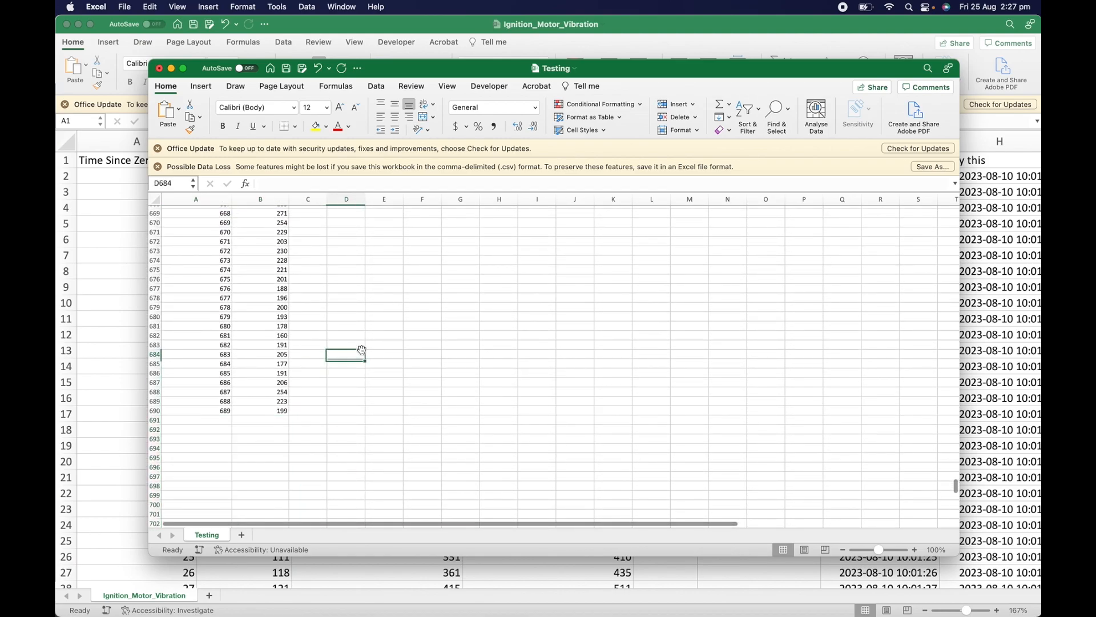
scroll("up", 3)
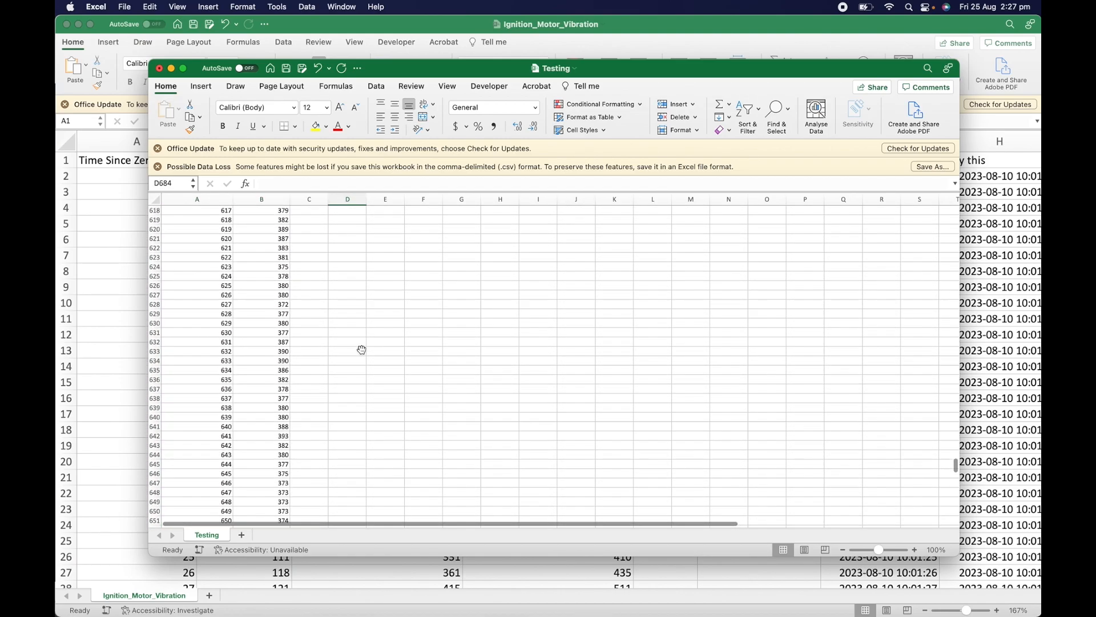
scroll("down", 3)
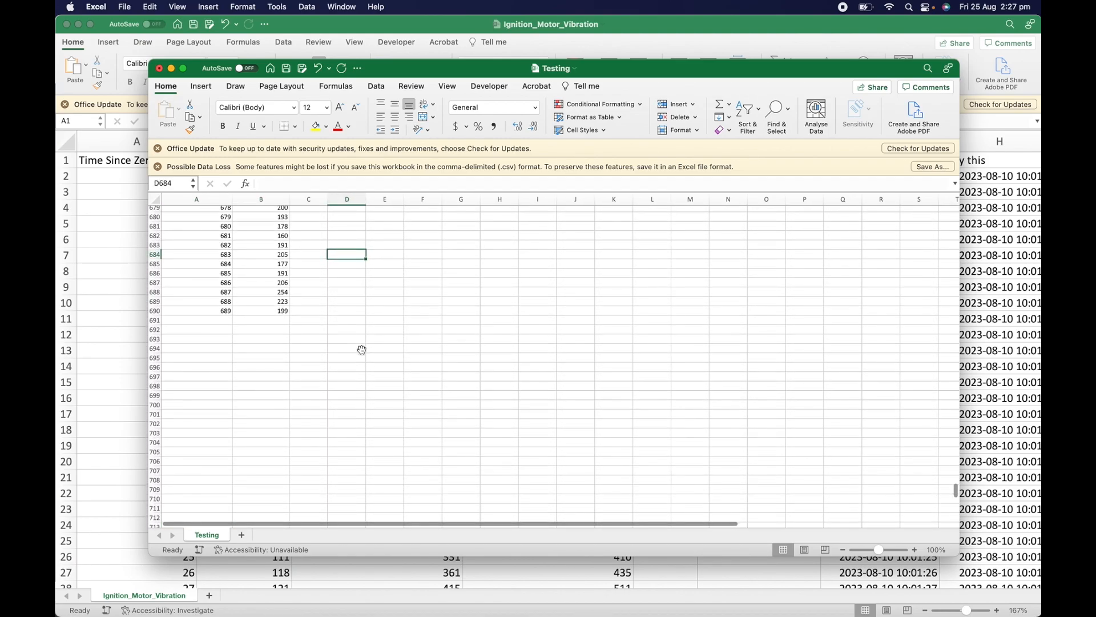
scroll("up", 3)
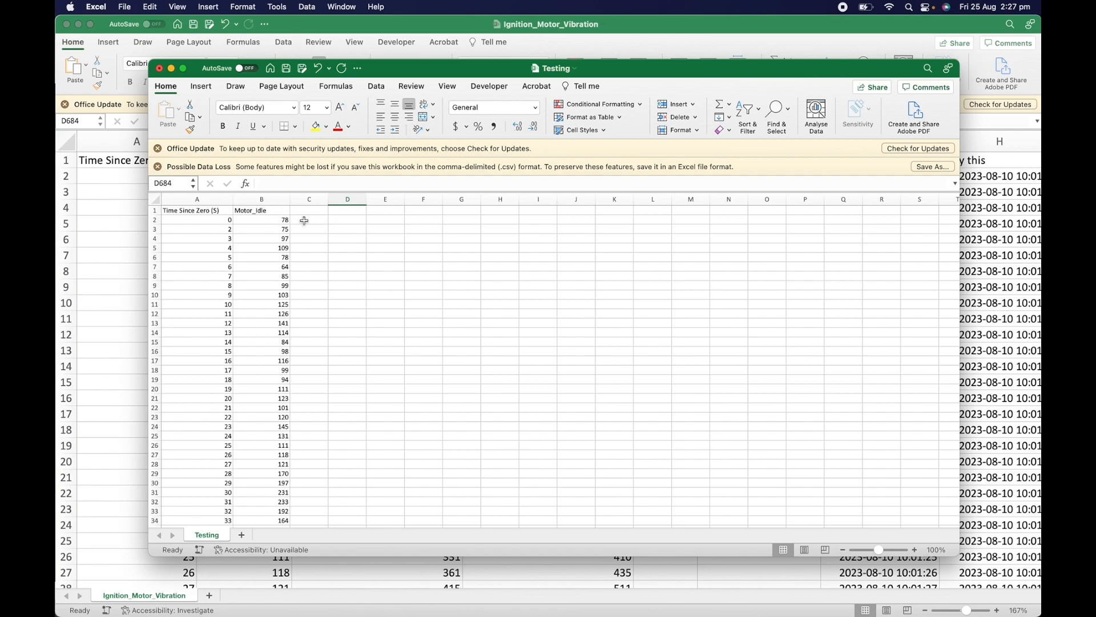
Enter =DATE(2023,08,10)+TIME(10,0,A2) in D2 to build the timestamp from A2's seconds
left_click(347, 219)
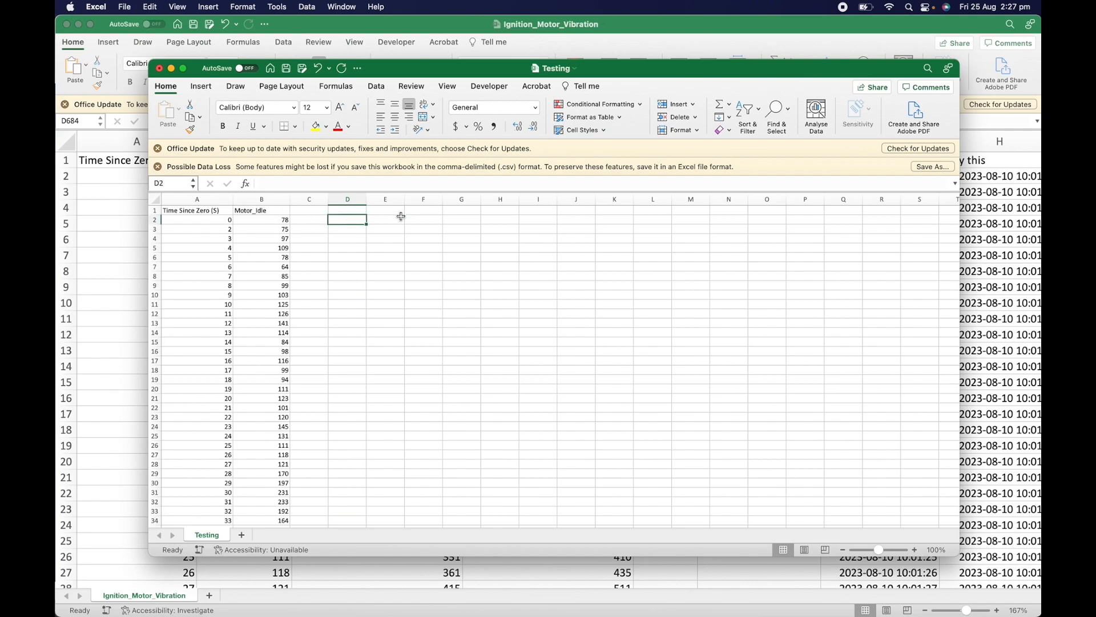
type("=DATE(")
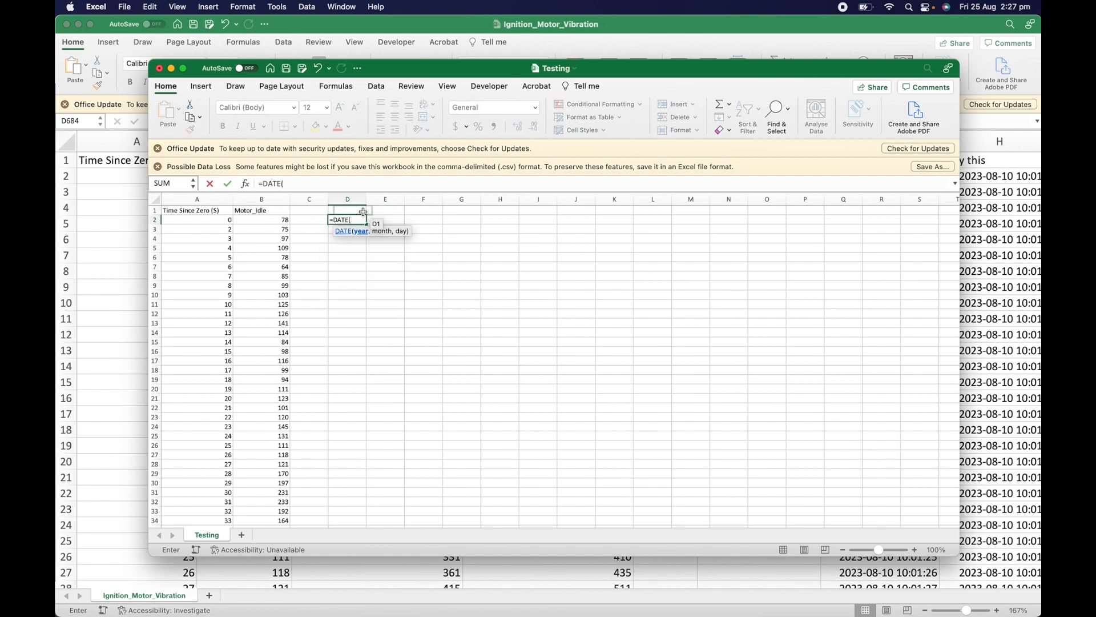
type("2023,0")
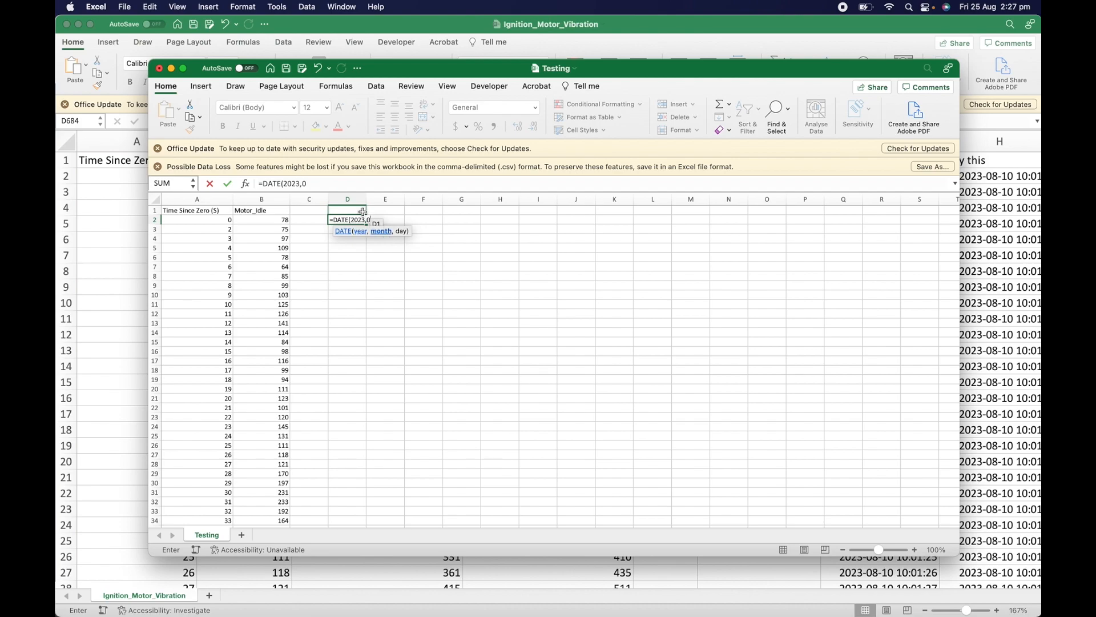
type("8,")
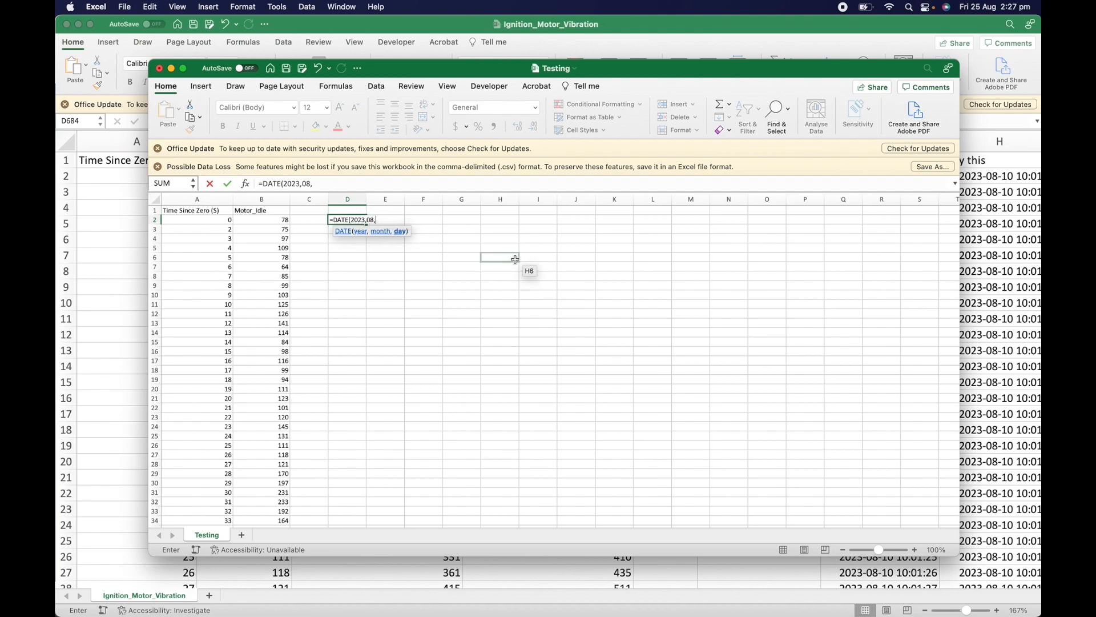
type("10")
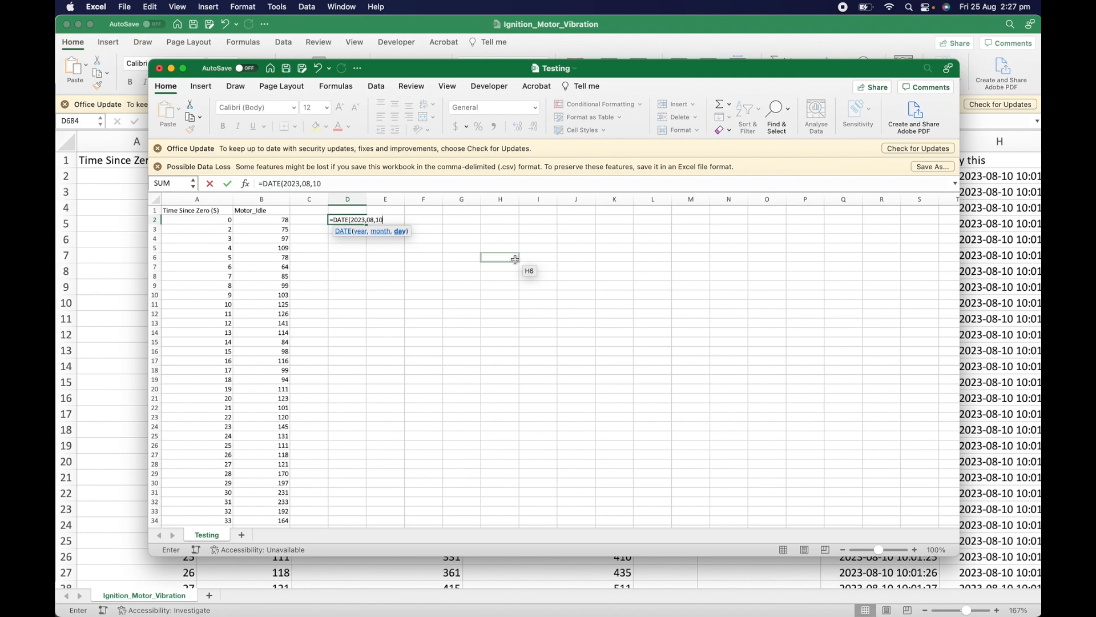
type(")(")
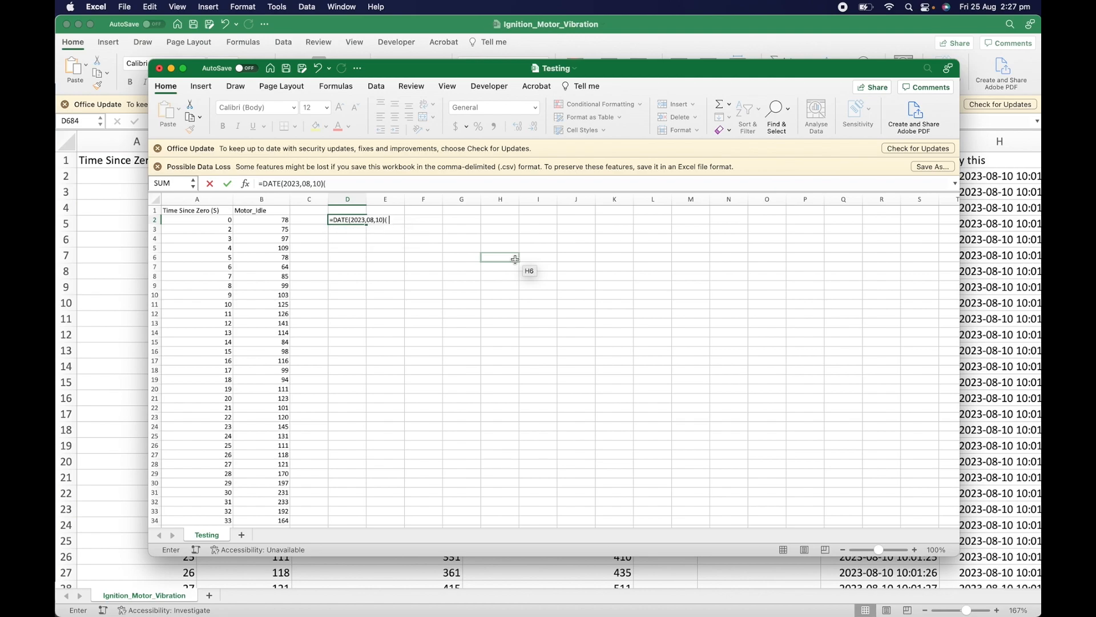
type("+ TIME(")
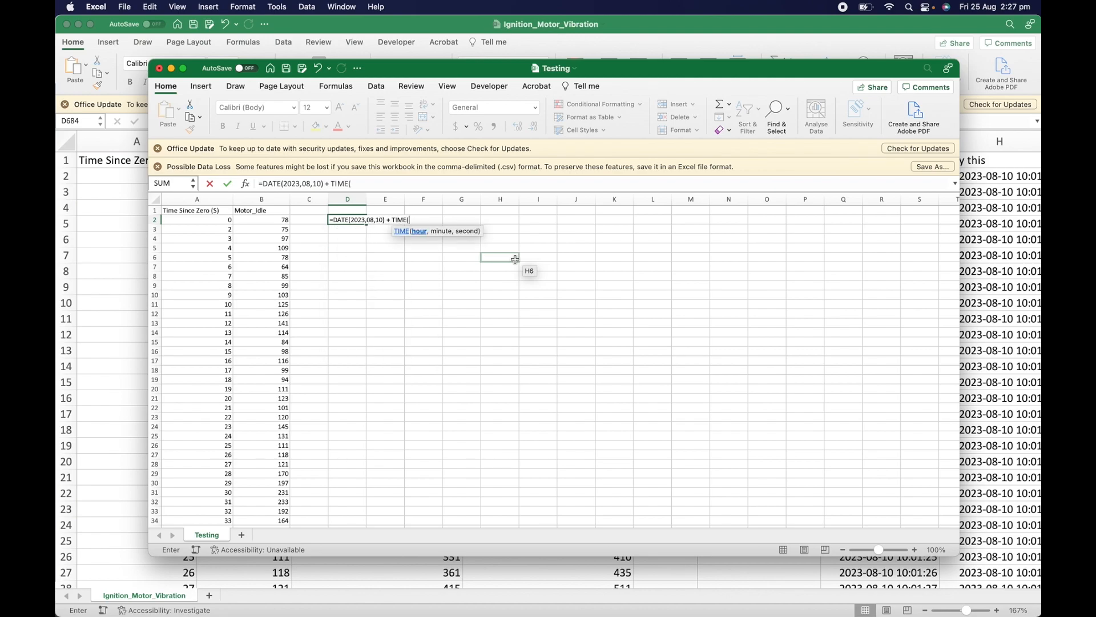
type("10,")
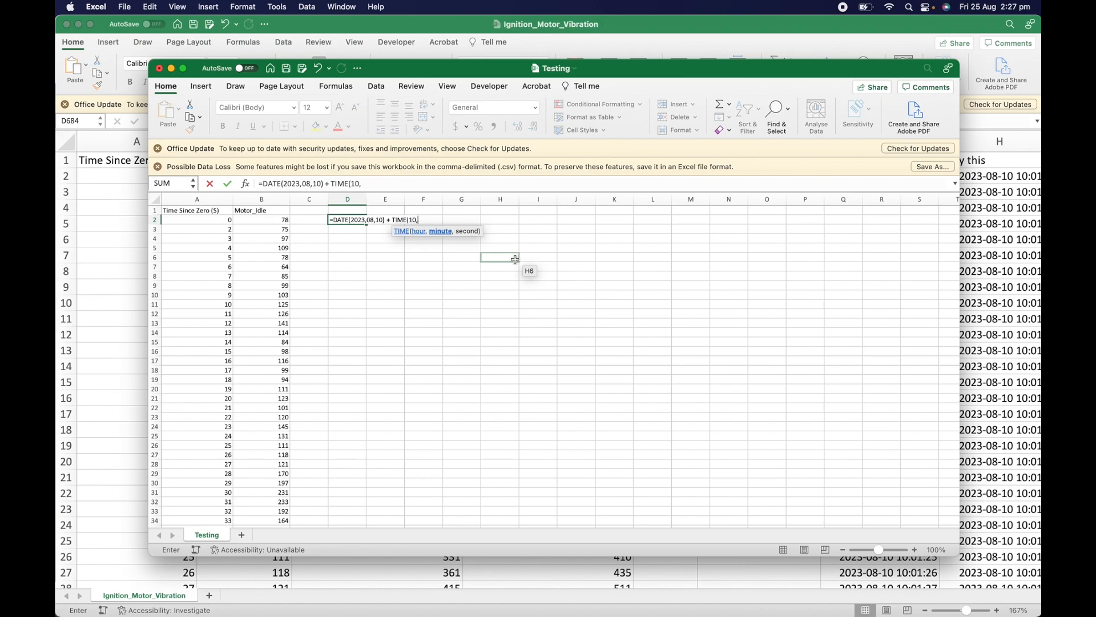
type("0,")
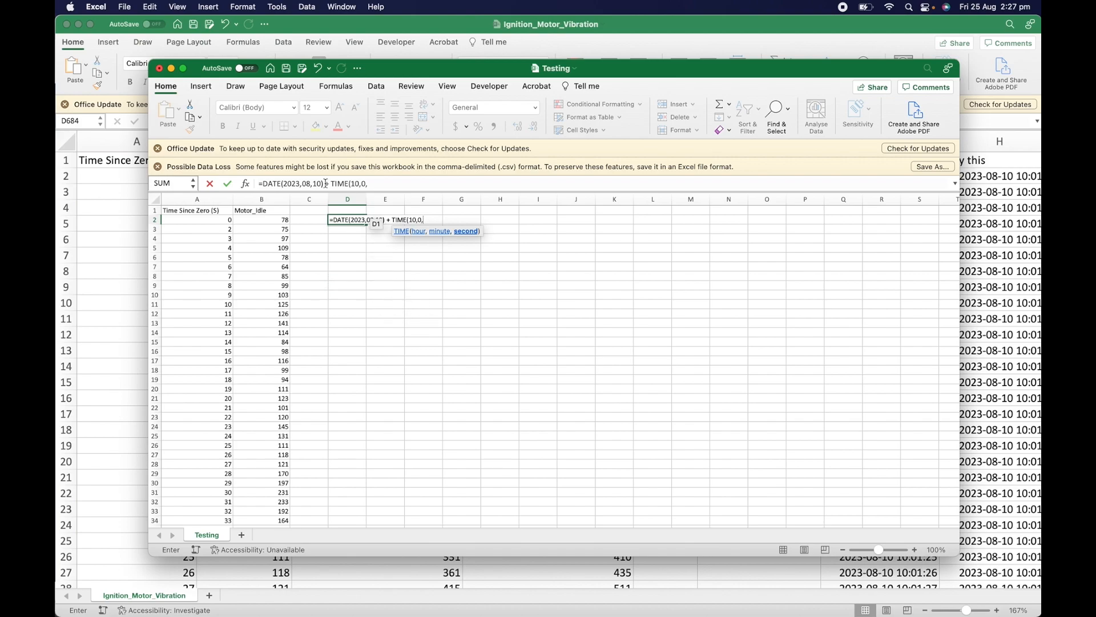
left_click(196, 219)
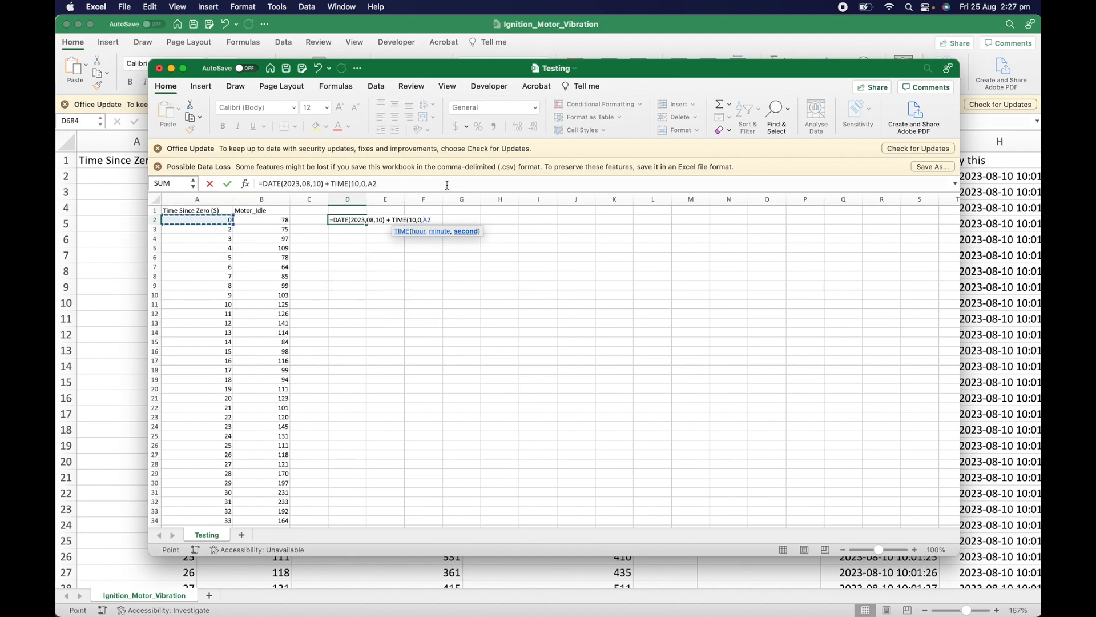
key("Return")
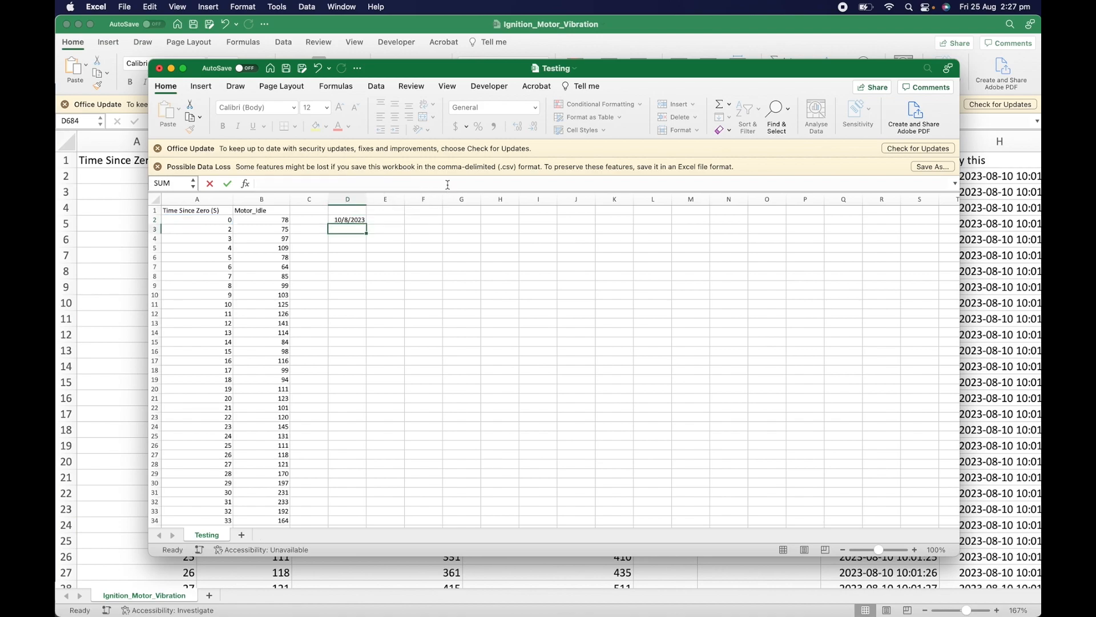
left_click(348, 220)
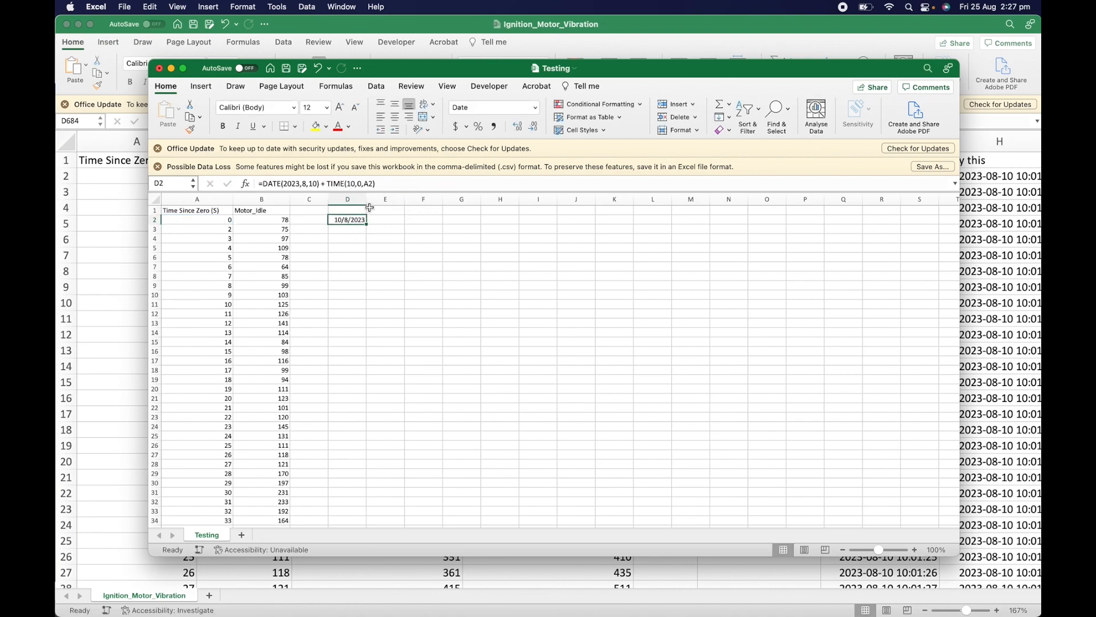
left_click(347, 199)
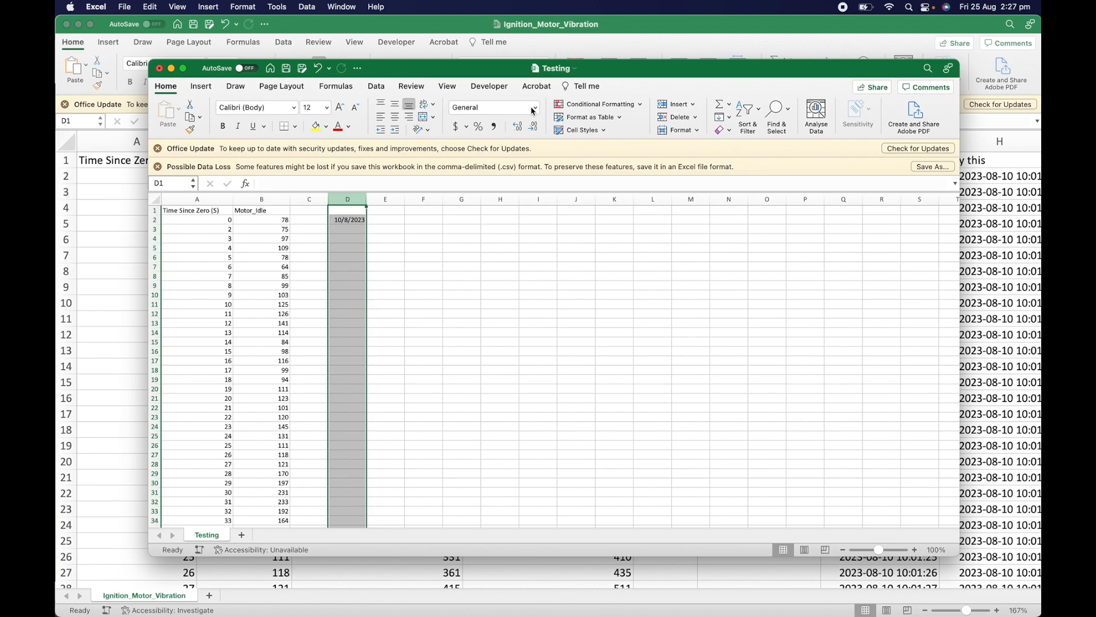
left_click(534, 107)
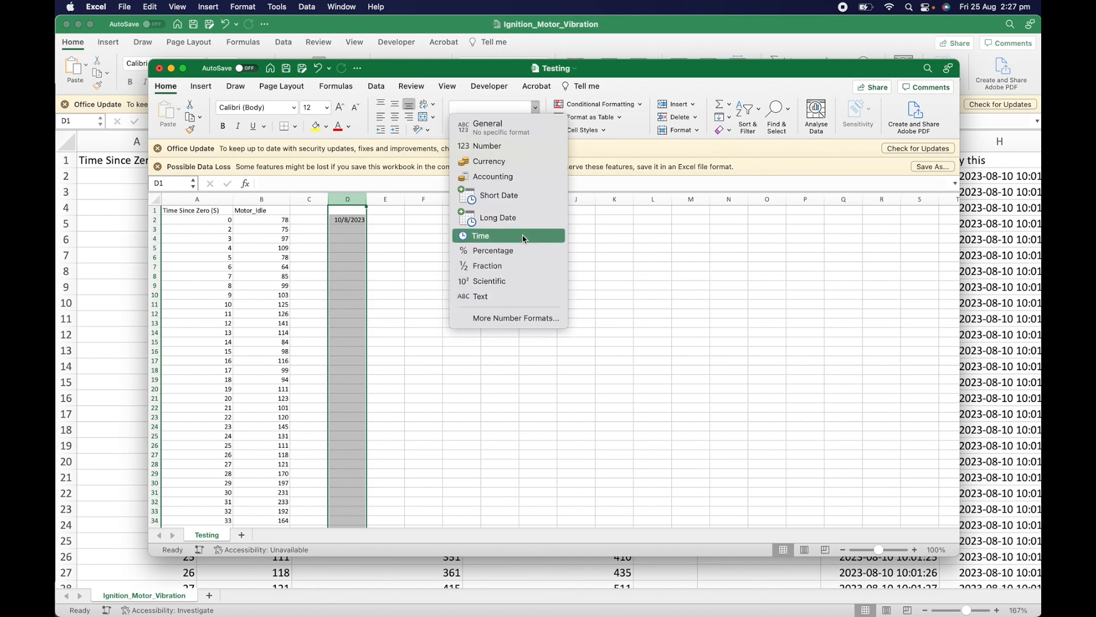
left_click(515, 318)
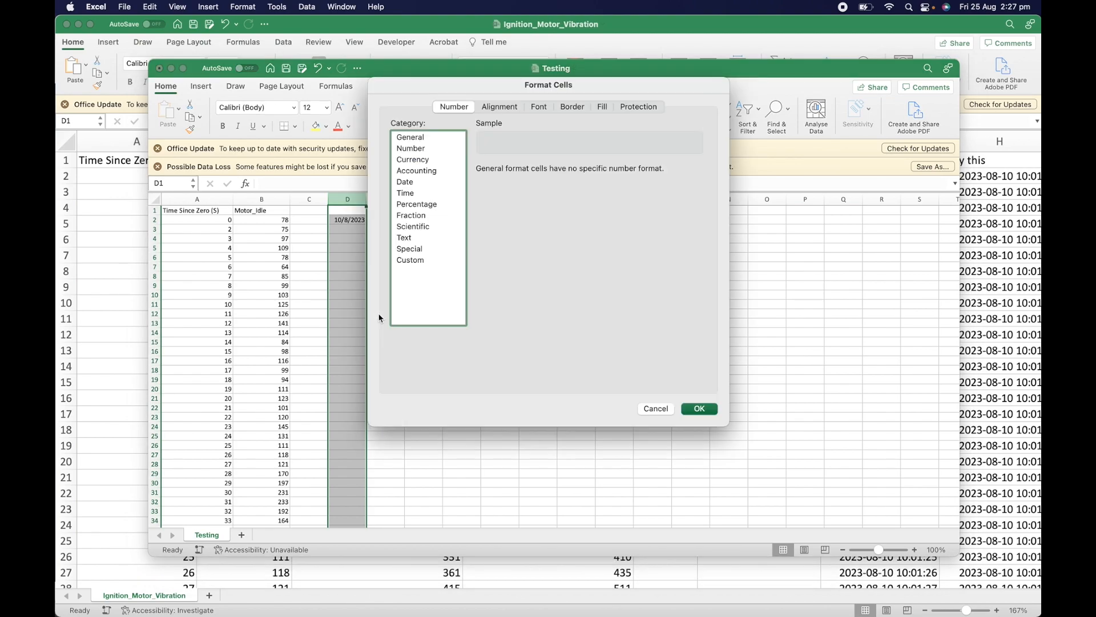
left_click(410, 261)
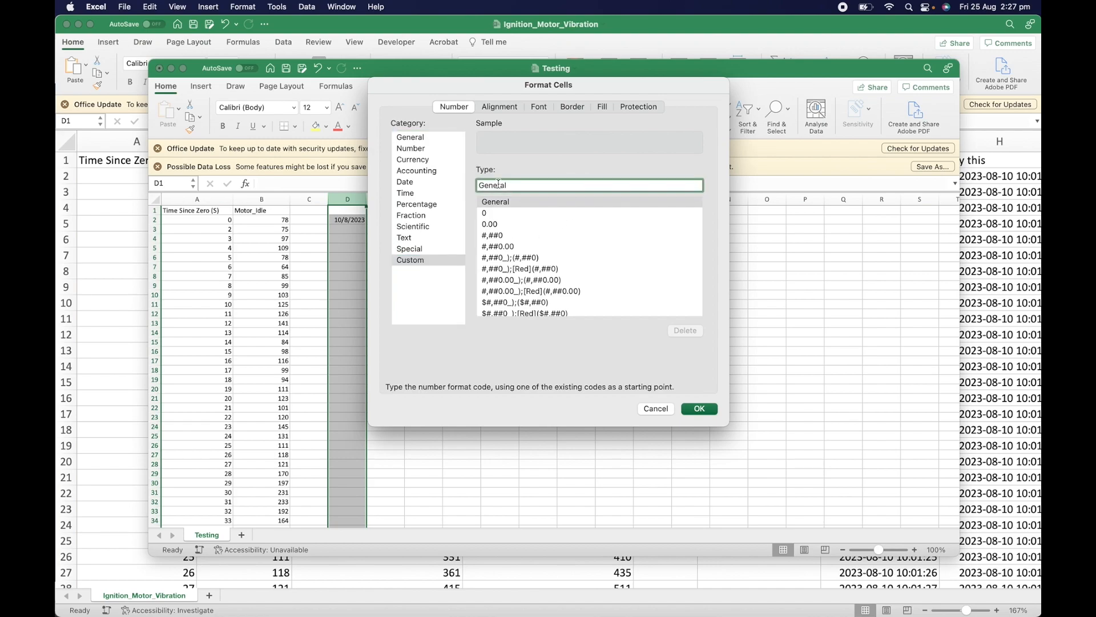
type("yyyy-mm")
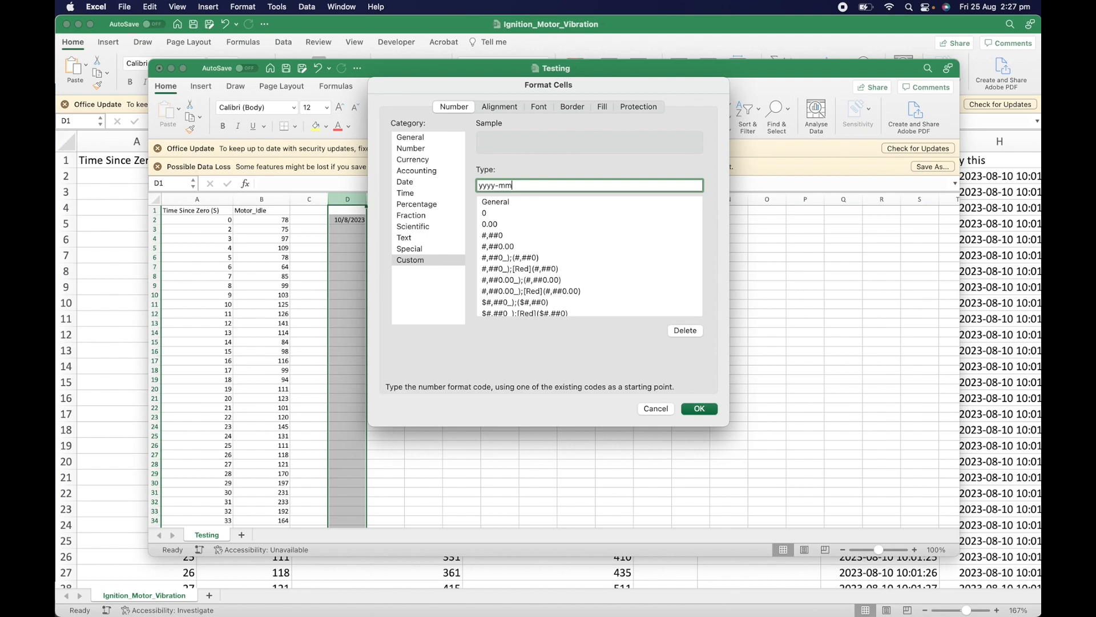
type("-dd hh:")
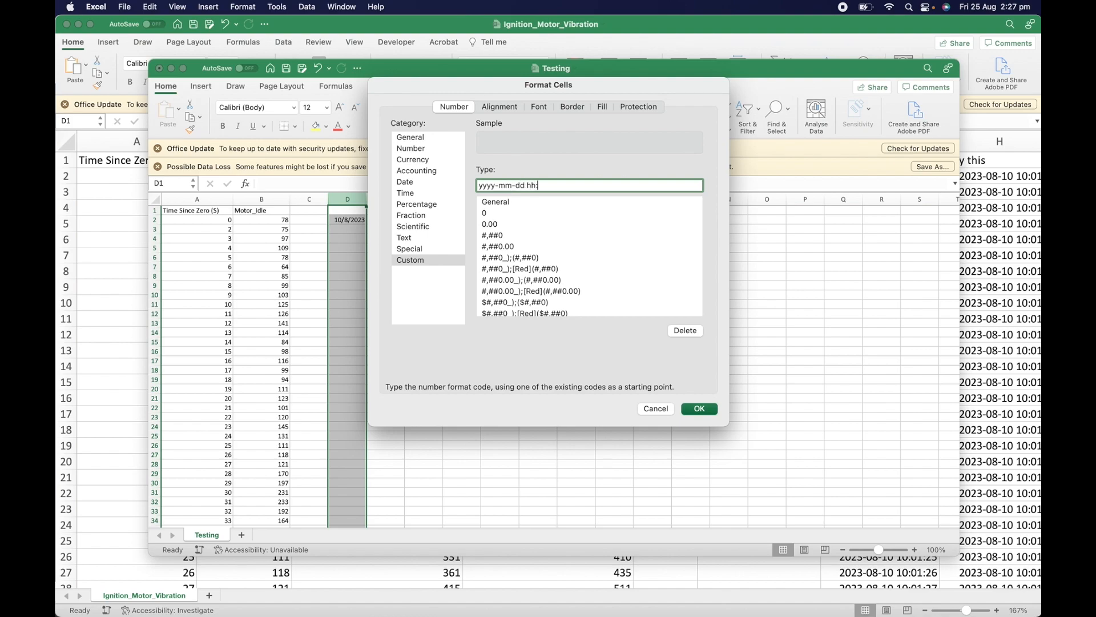
left_click(698, 408)
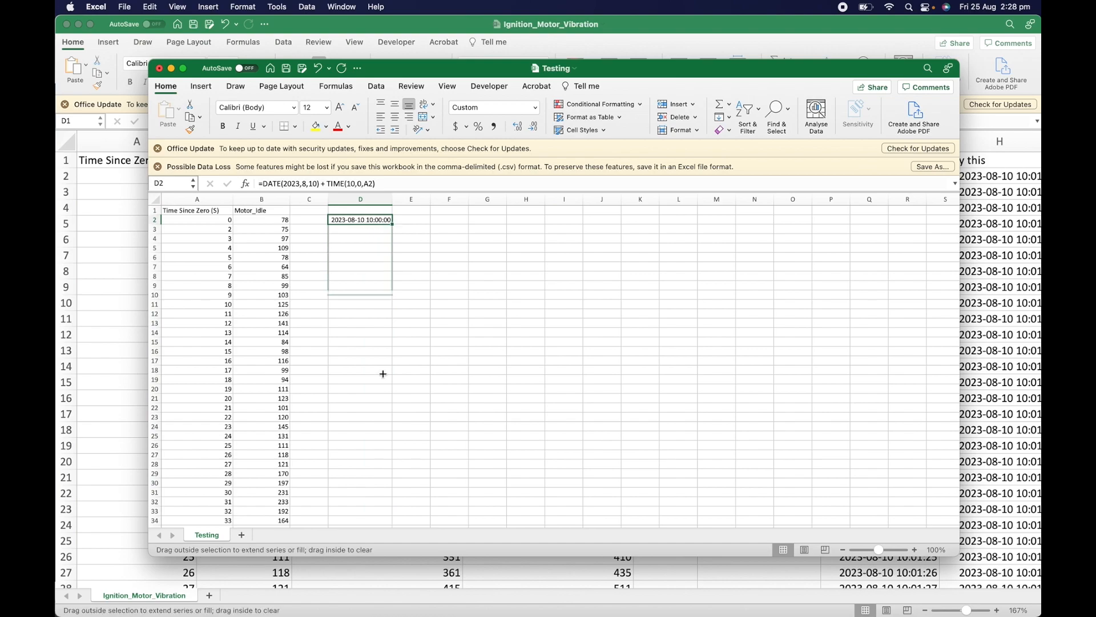
Fill the timestamps down and paste them over column A as values with number formatting
scroll("down", 3)
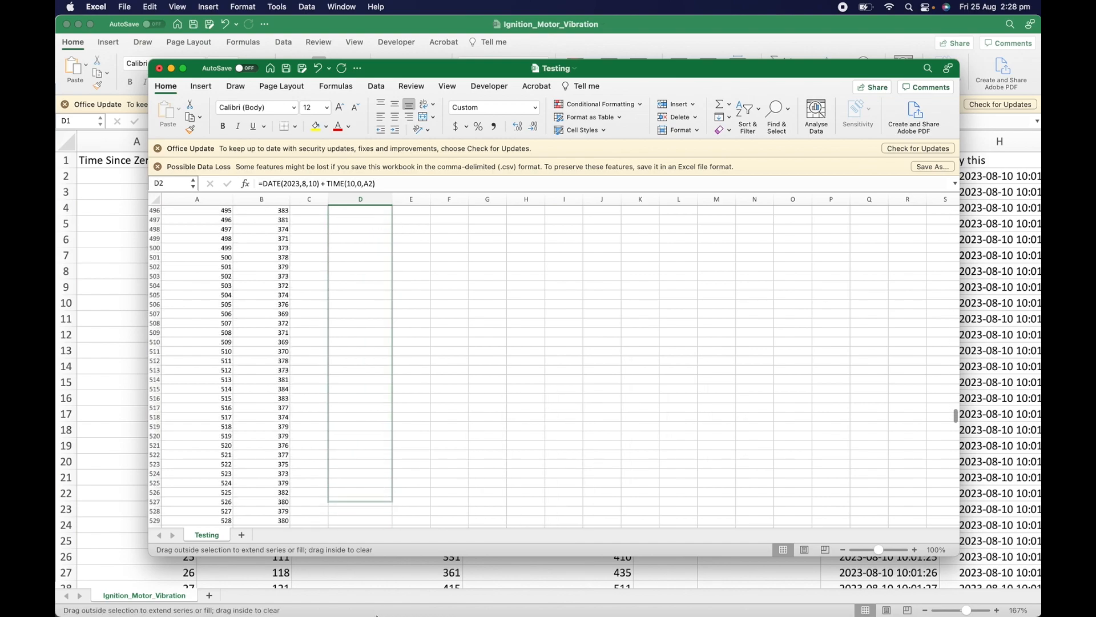
scroll("down", 3)
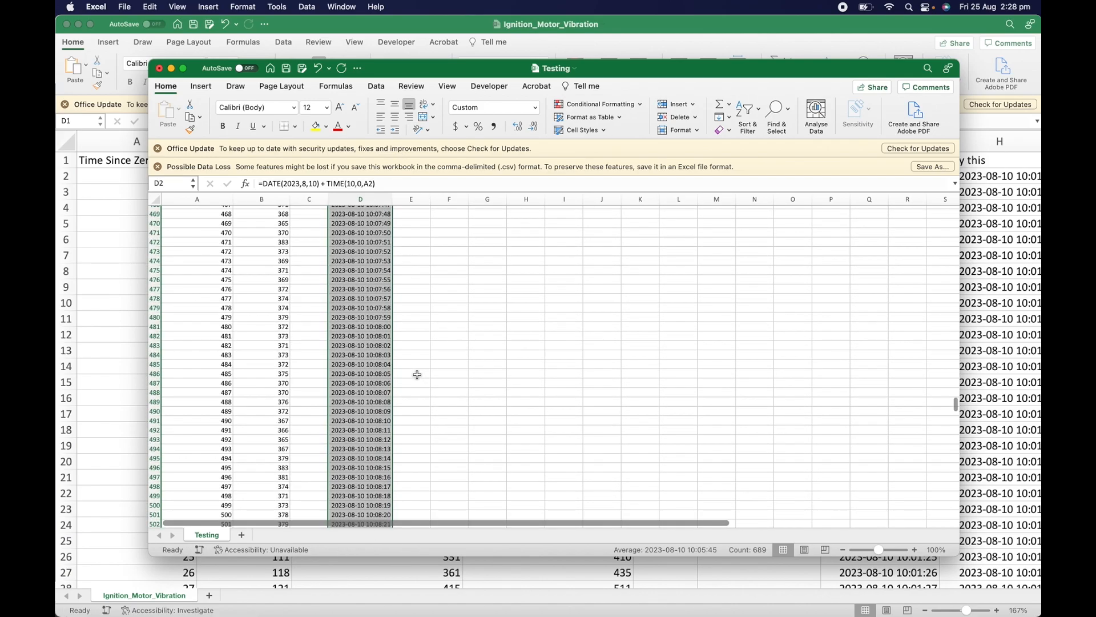
scroll("up", 3)
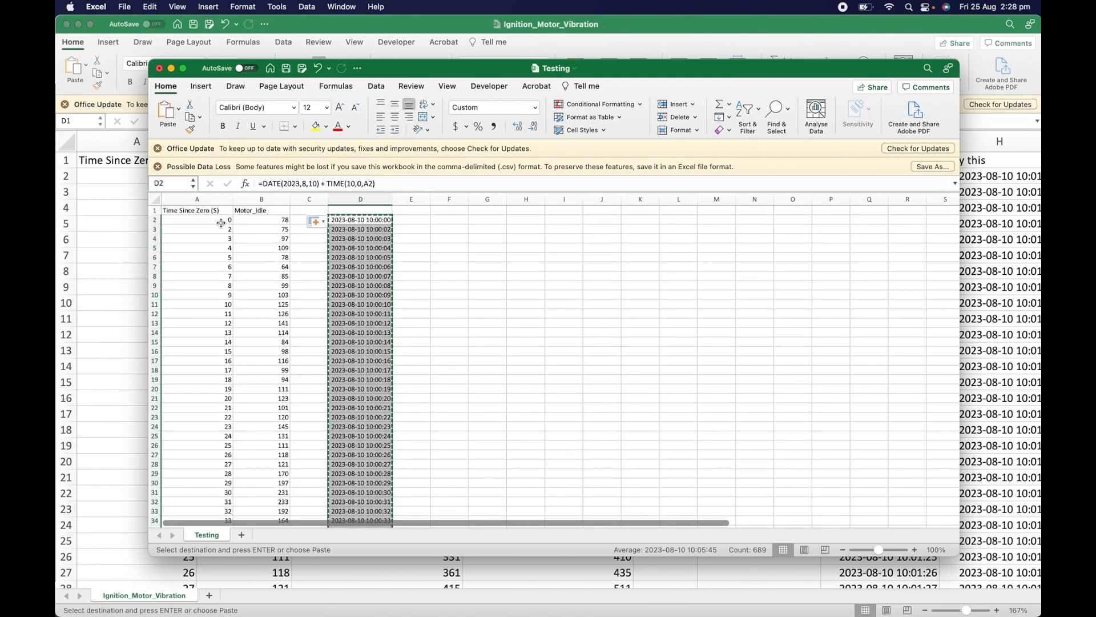
right_click(196, 220)
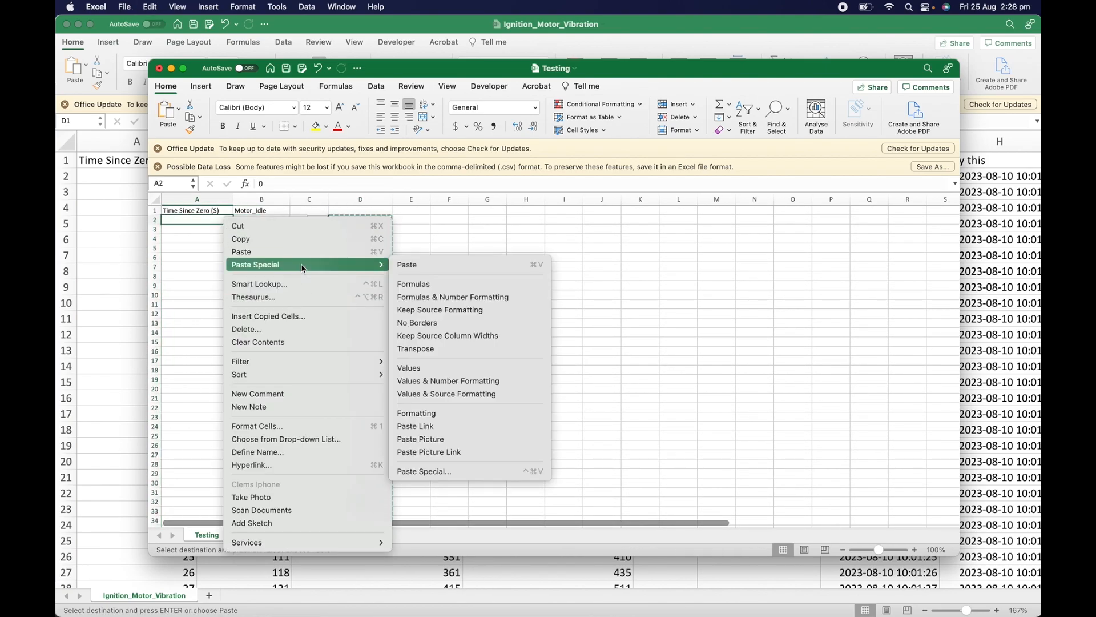
mouse_move(485, 384)
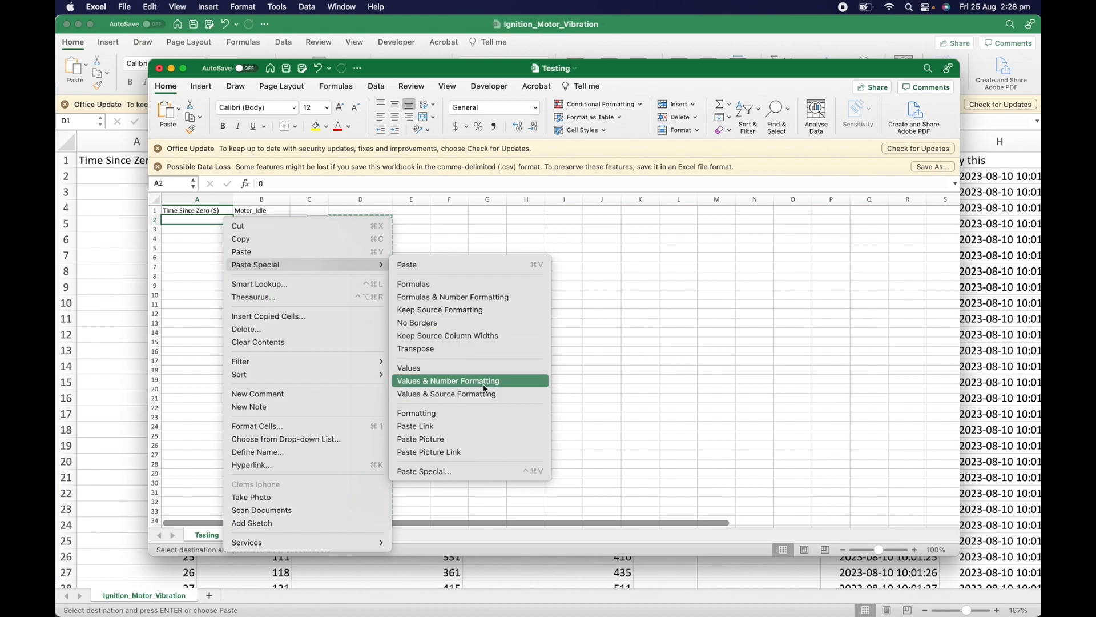
left_click(448, 380)
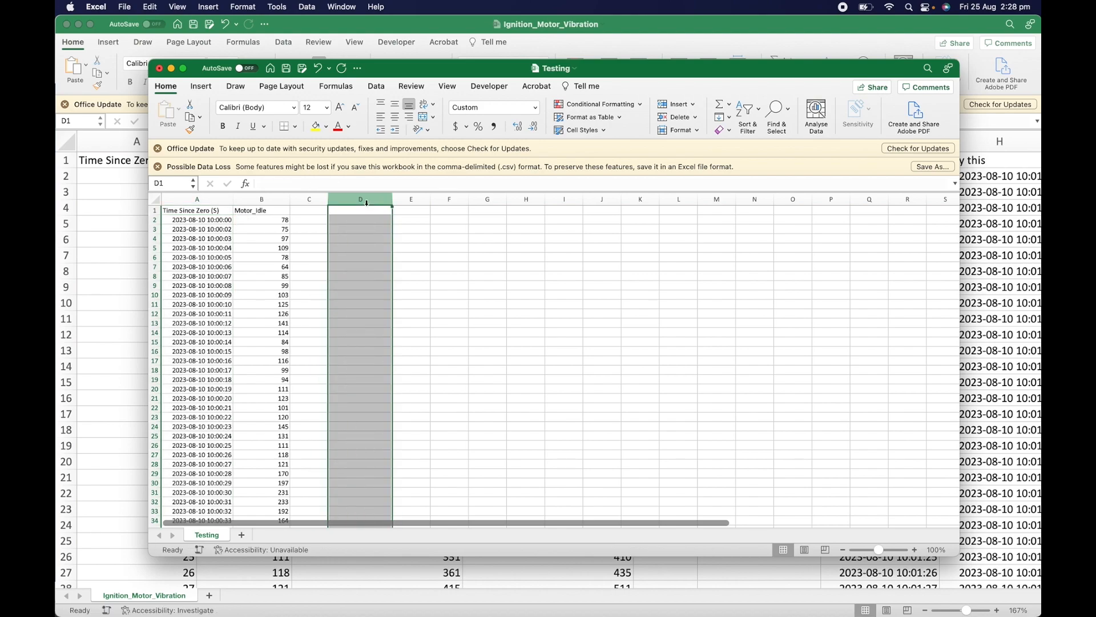
left_click(196, 199)
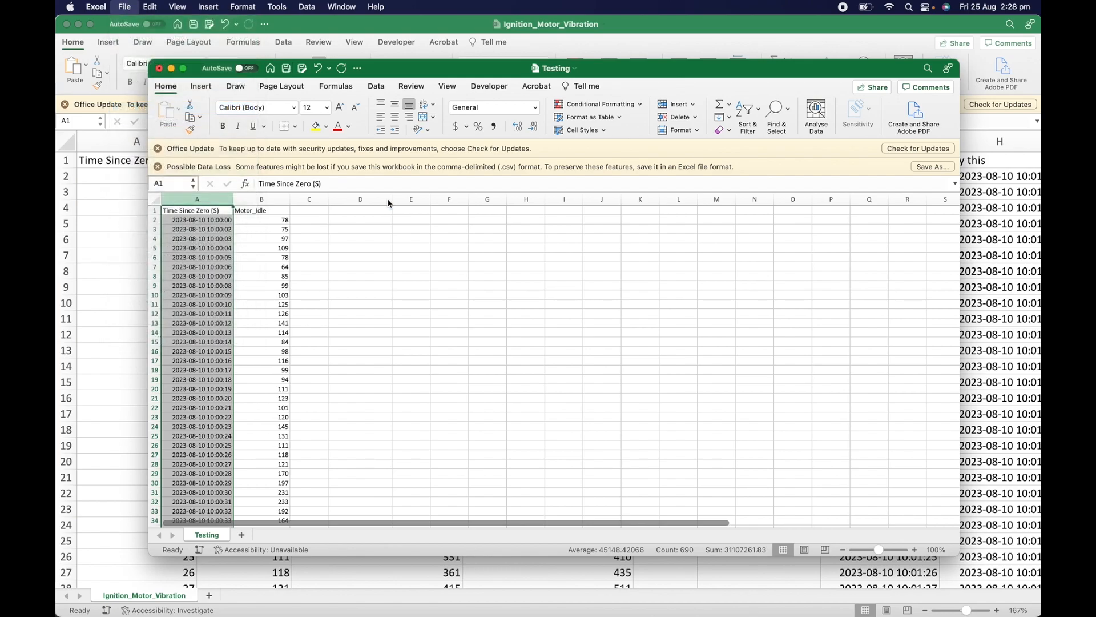
left_click(931, 166)
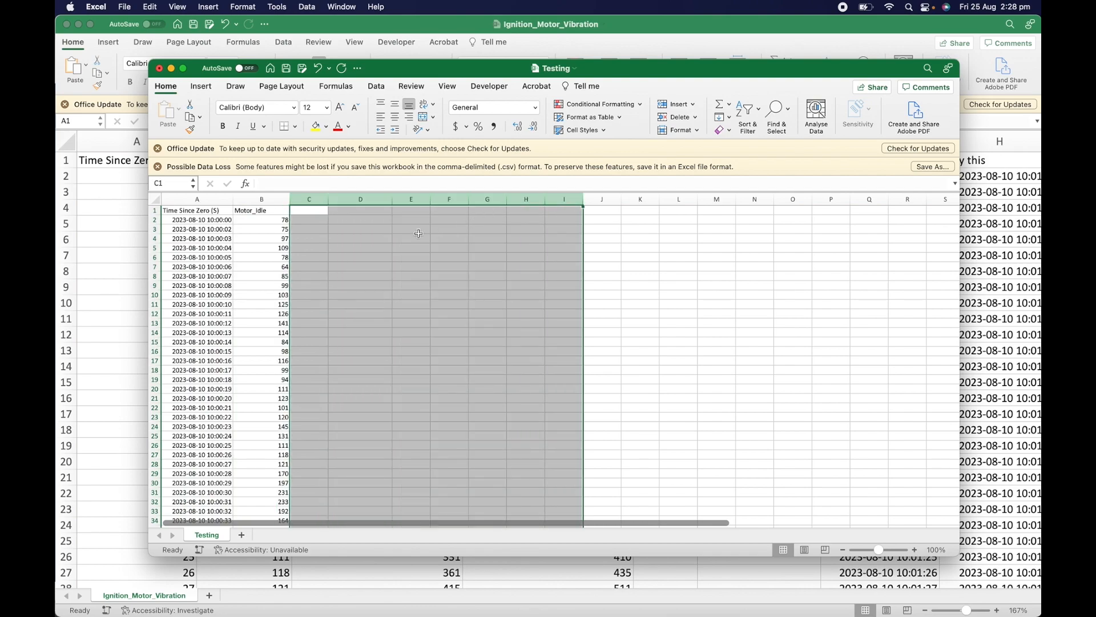
Save the workbook as Testing.csv in comma-separated values format
left_click(125, 6)
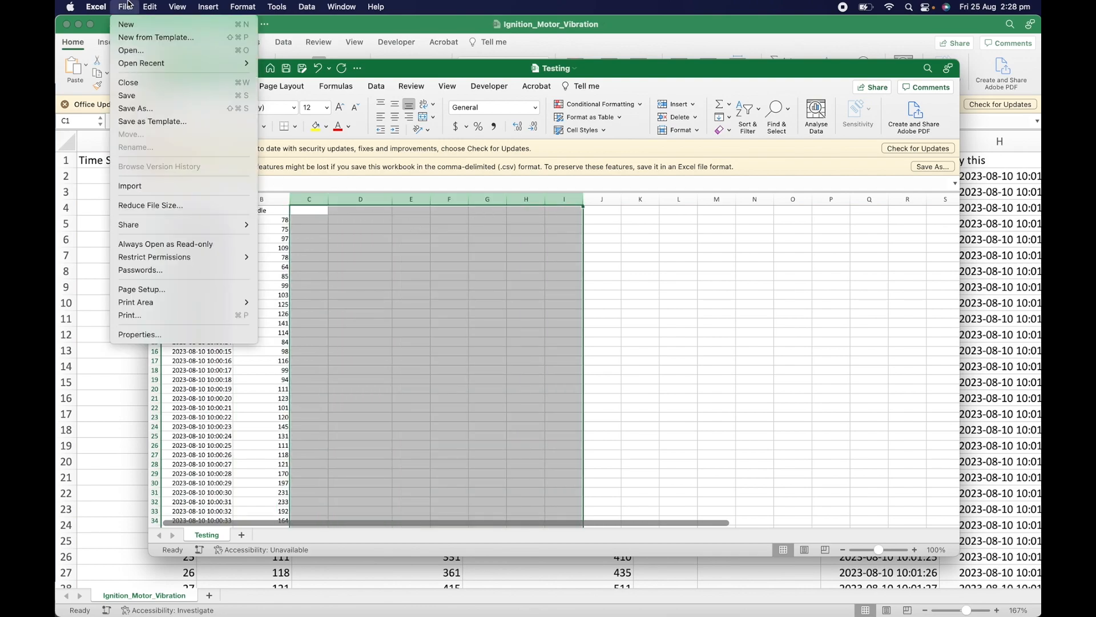
left_click(136, 108)
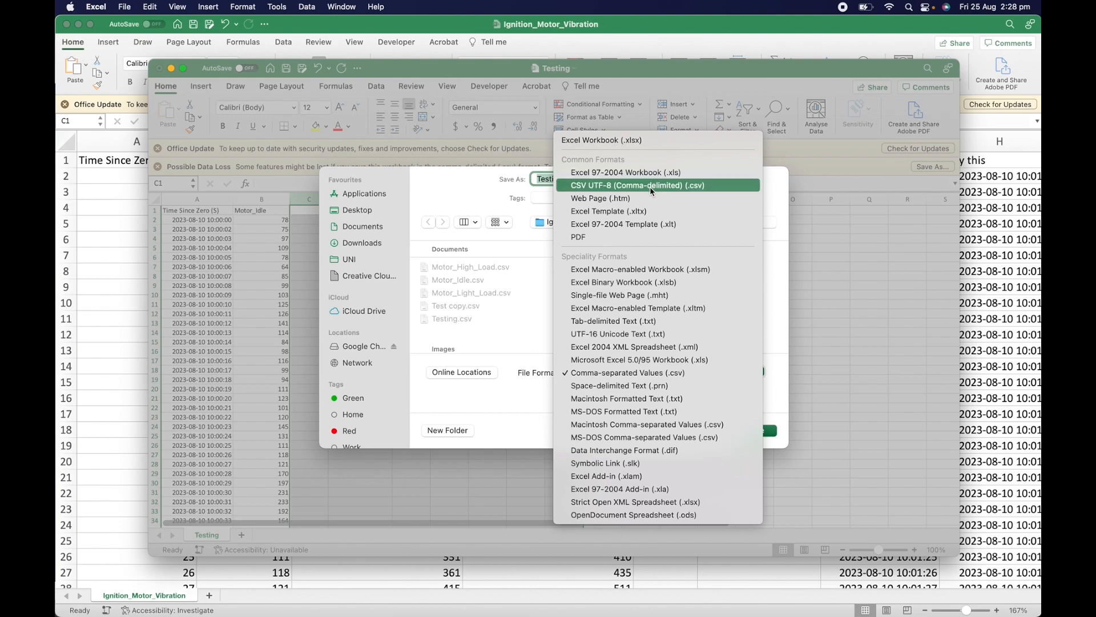
mouse_move(657, 371)
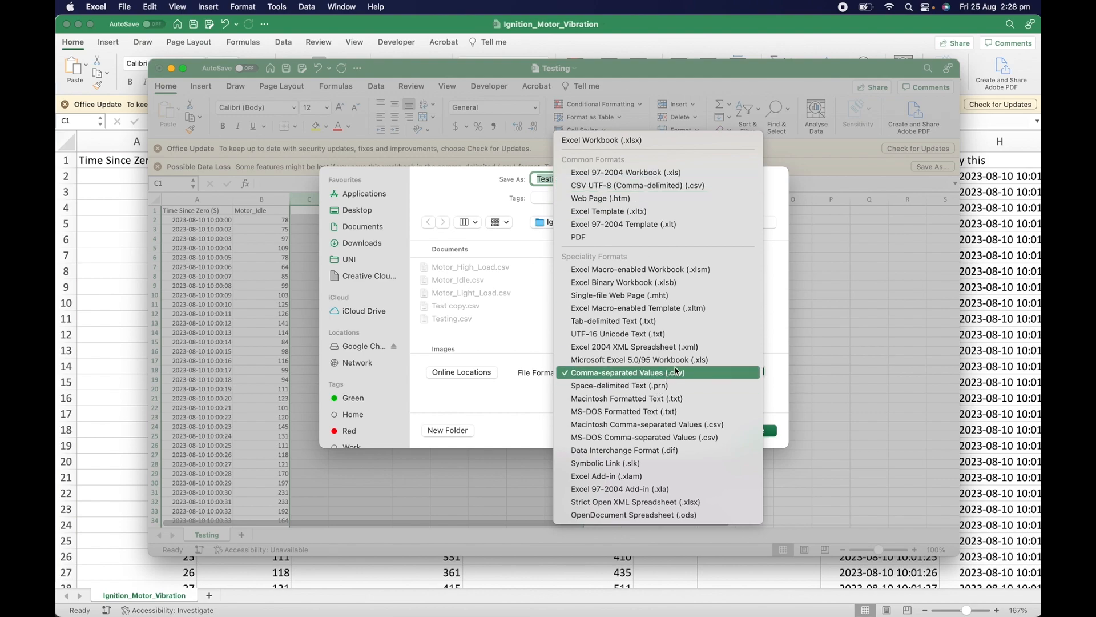
mouse_move(772, 377)
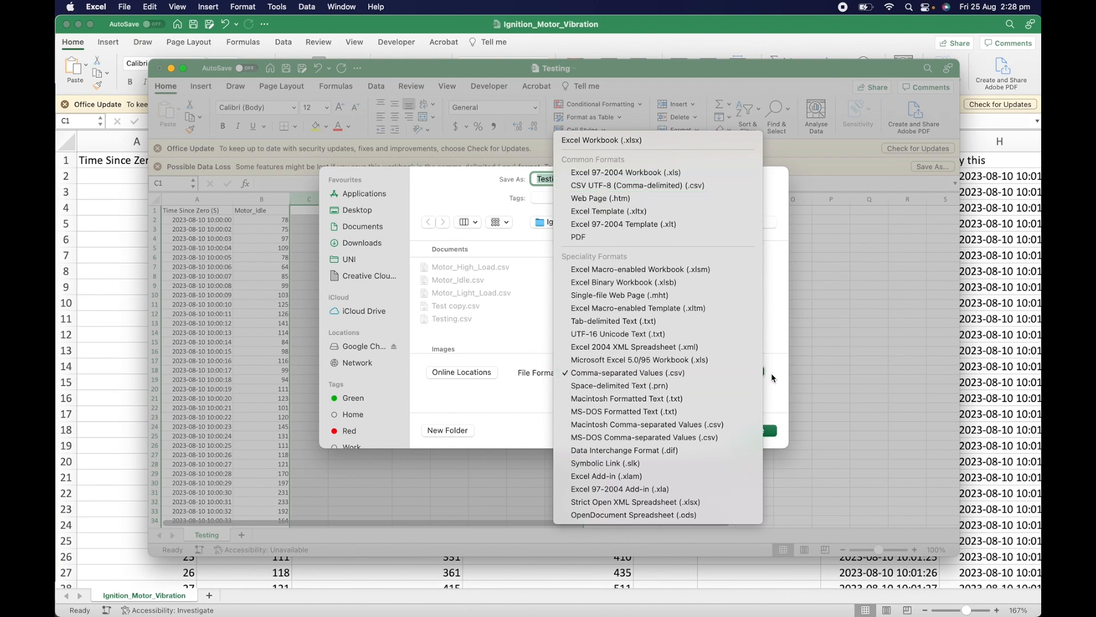
mouse_move(781, 369)
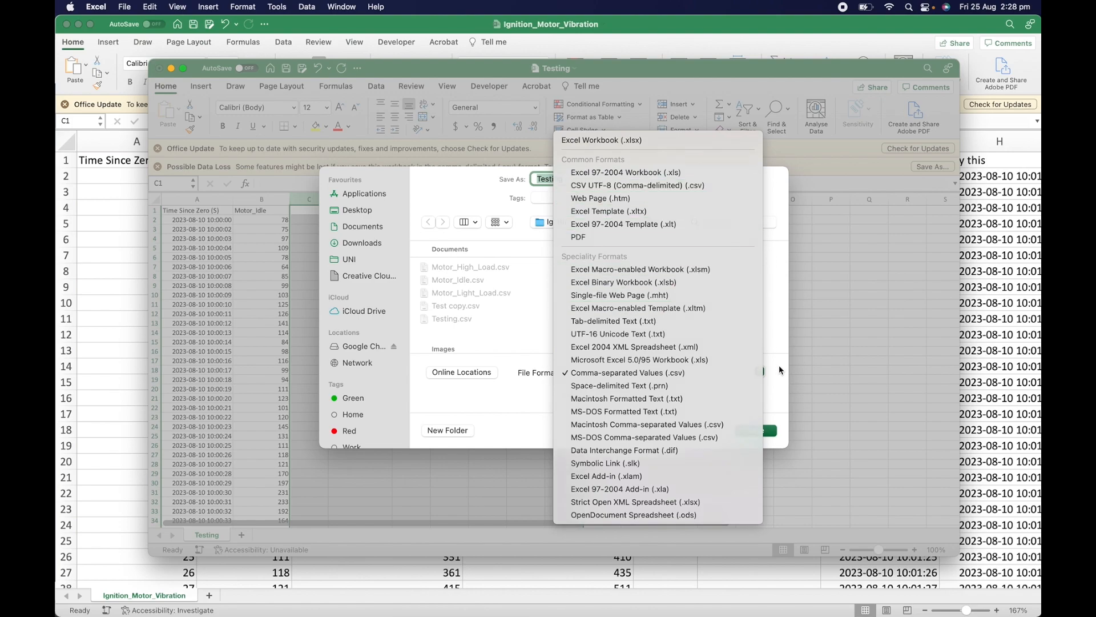
left_click(627, 372)
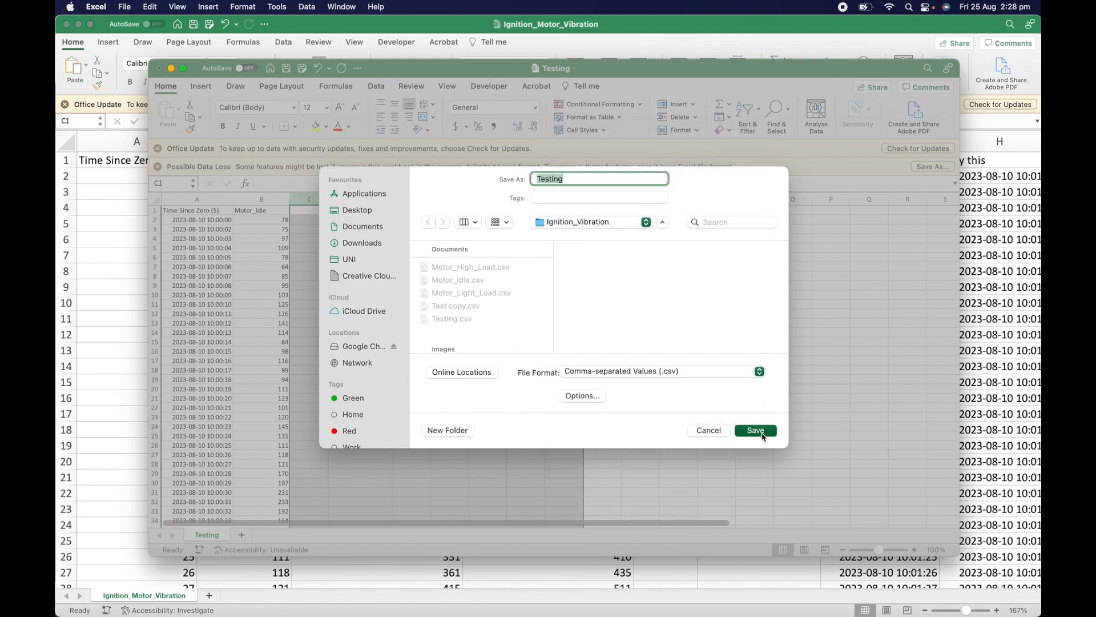
left_click(755, 430)
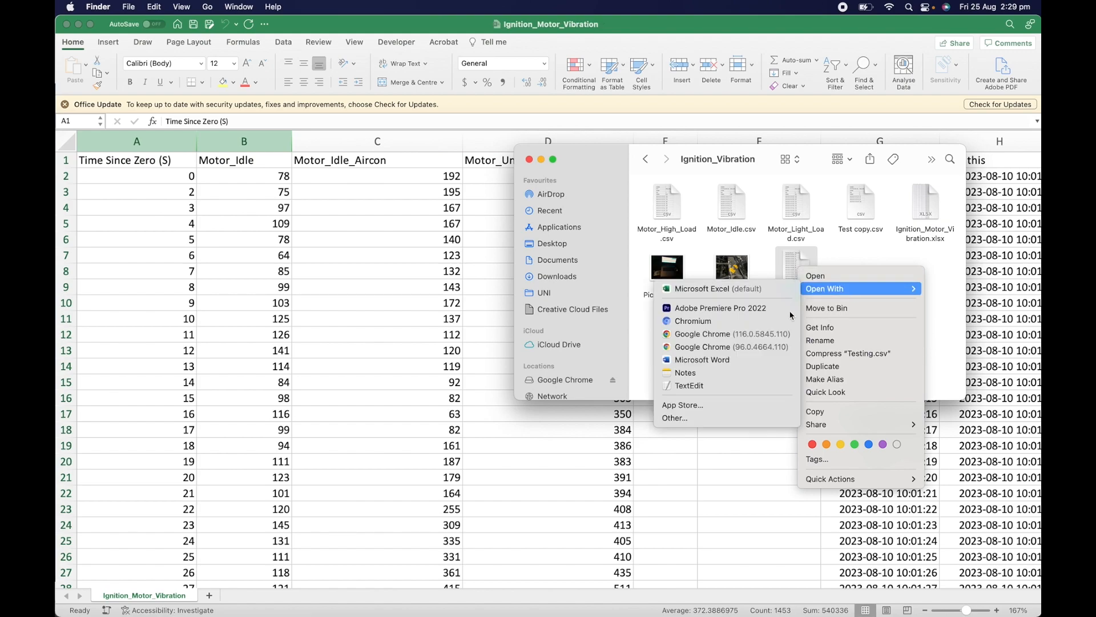
mouse_move(724, 389)
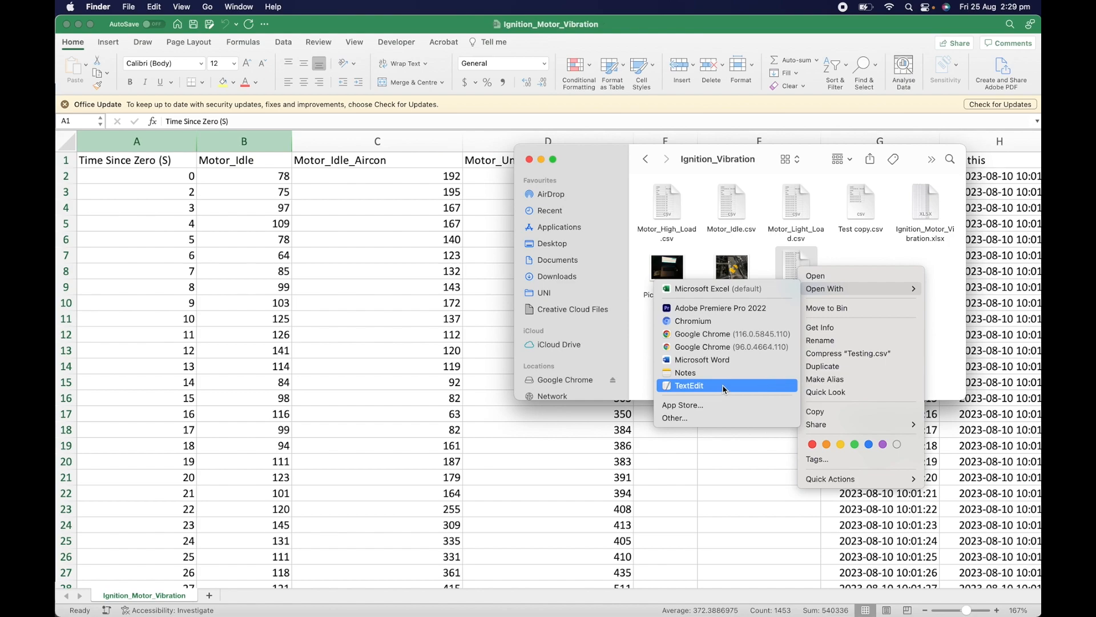
left_click(688, 385)
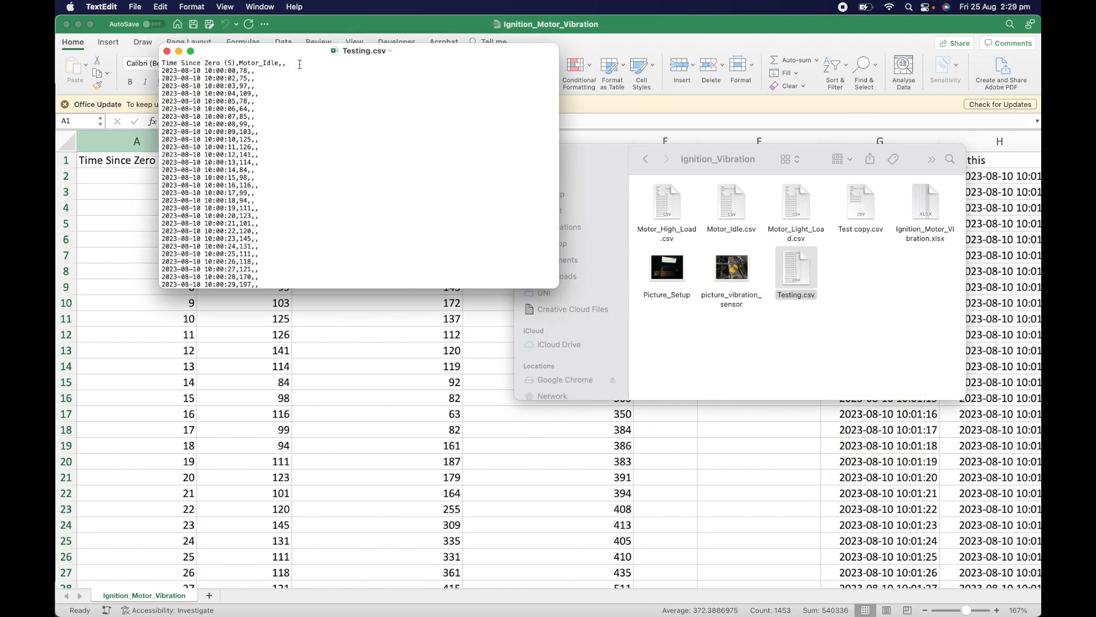
mouse_move(333, 115)
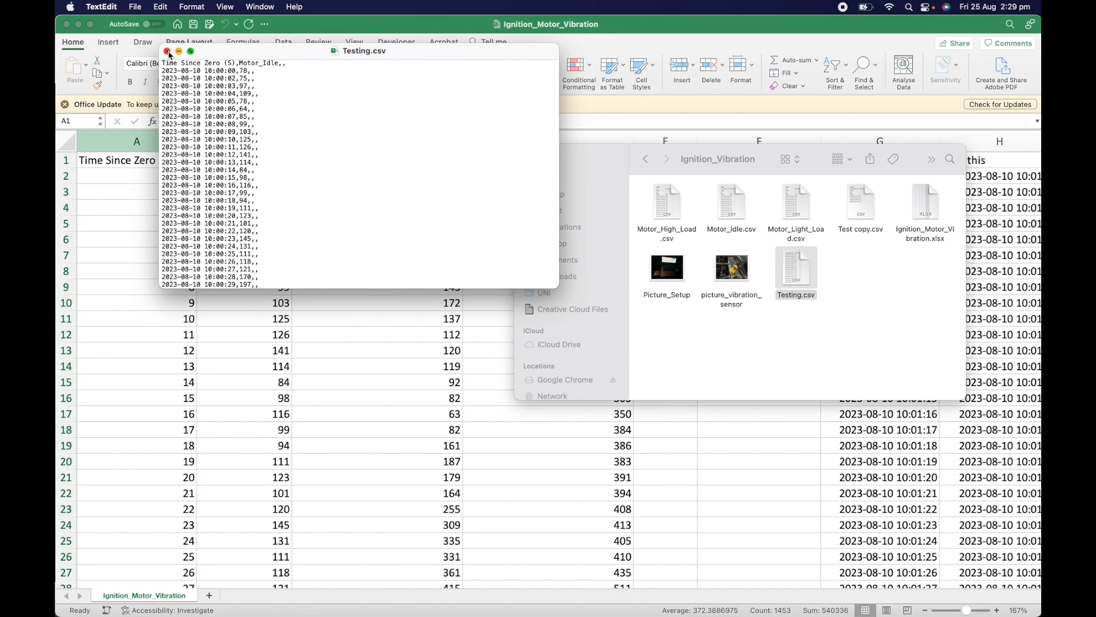
left_click(168, 52)
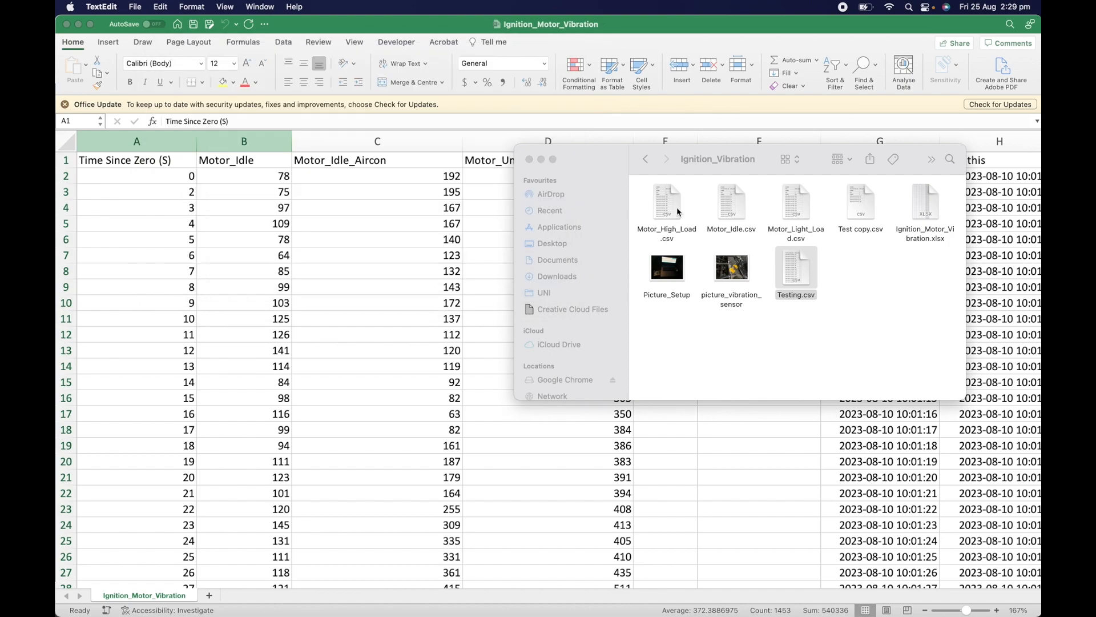
right_click(795, 273)
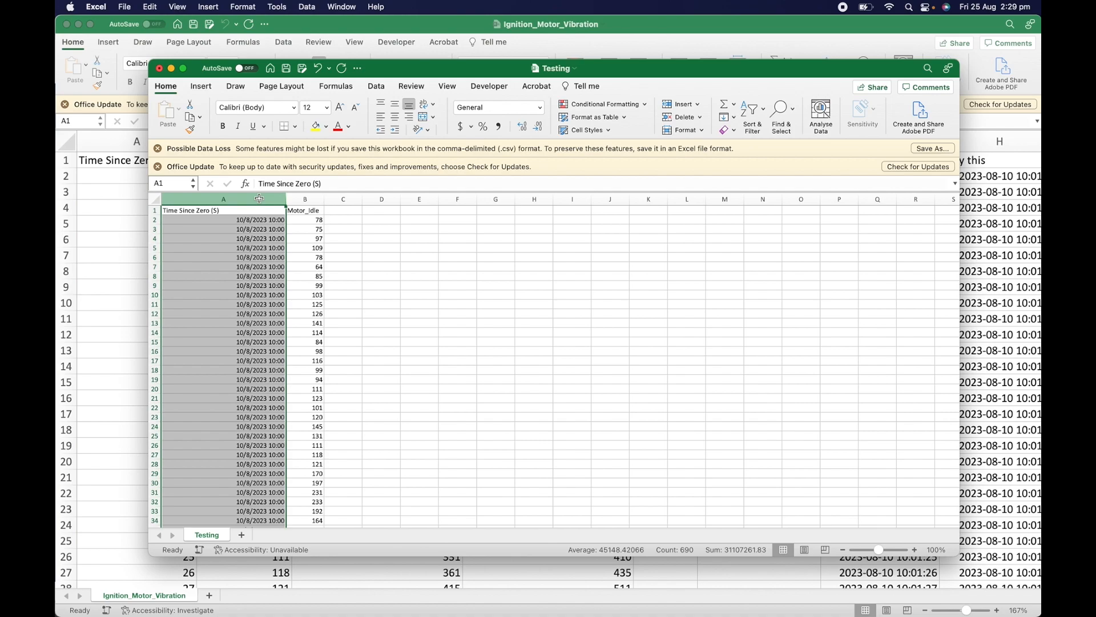
left_click(539, 107)
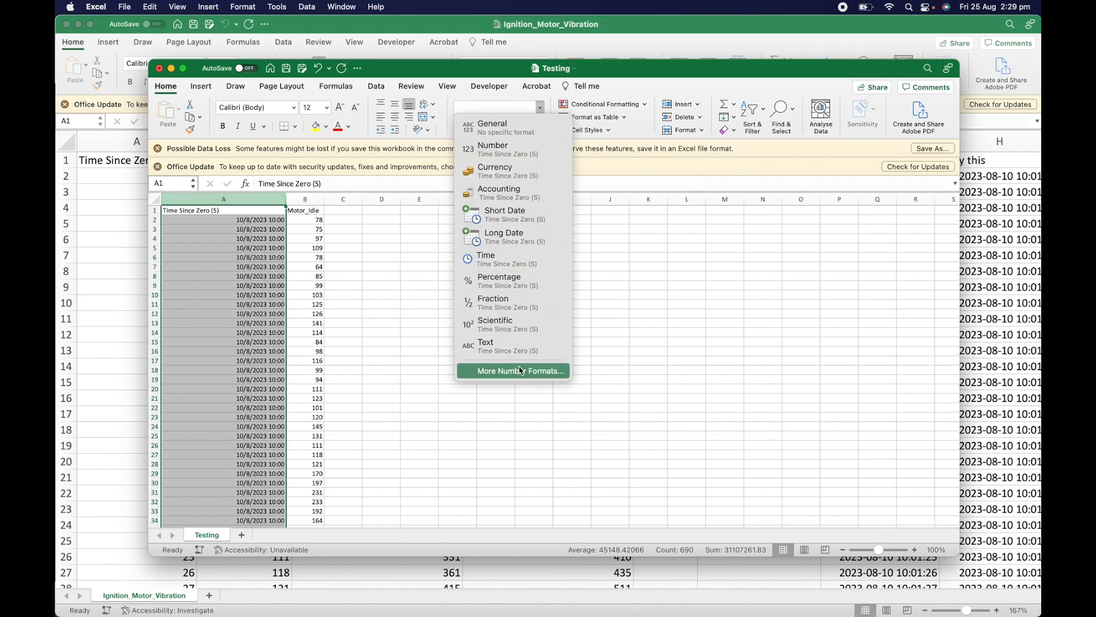
left_click(512, 370)
type("yyyuy-hh:mm:ss")
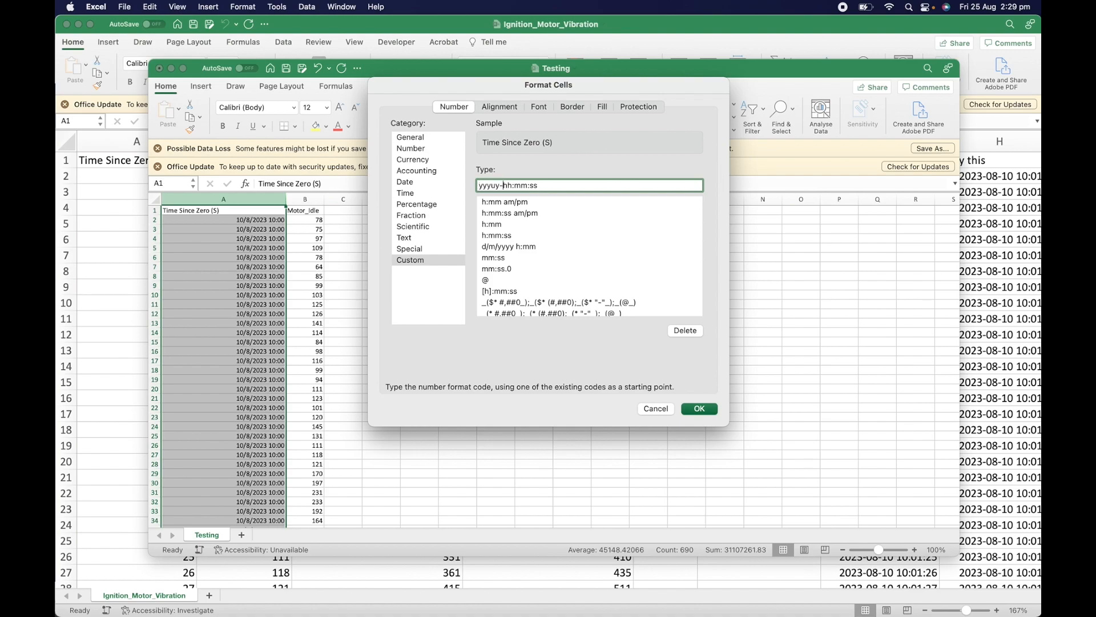
key("Backspace")
type("mm-dd ")
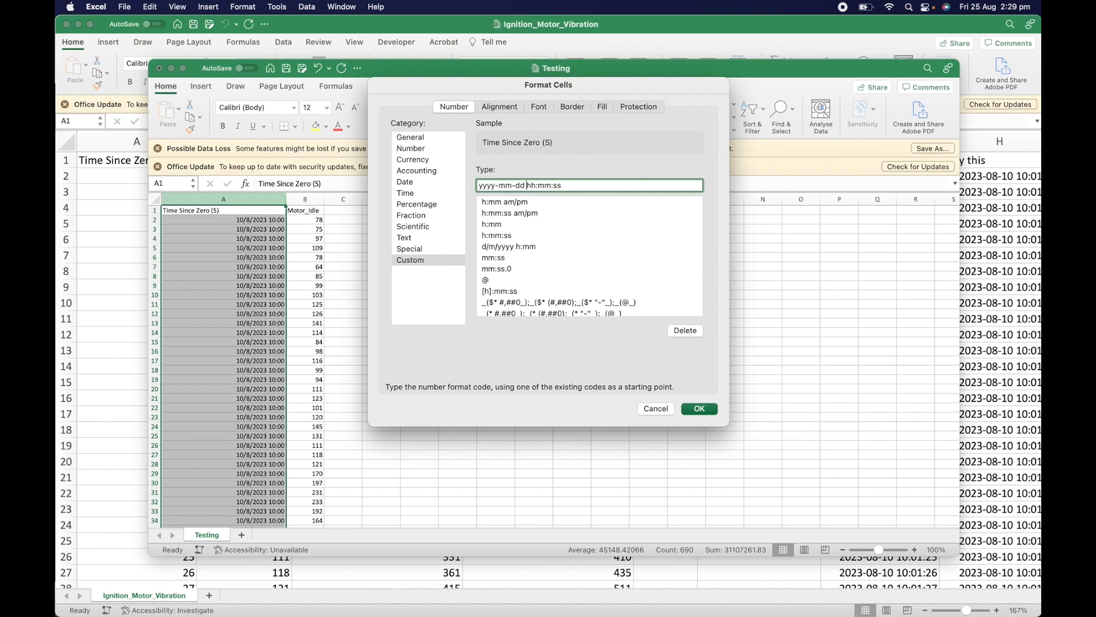
left_click(698, 408)
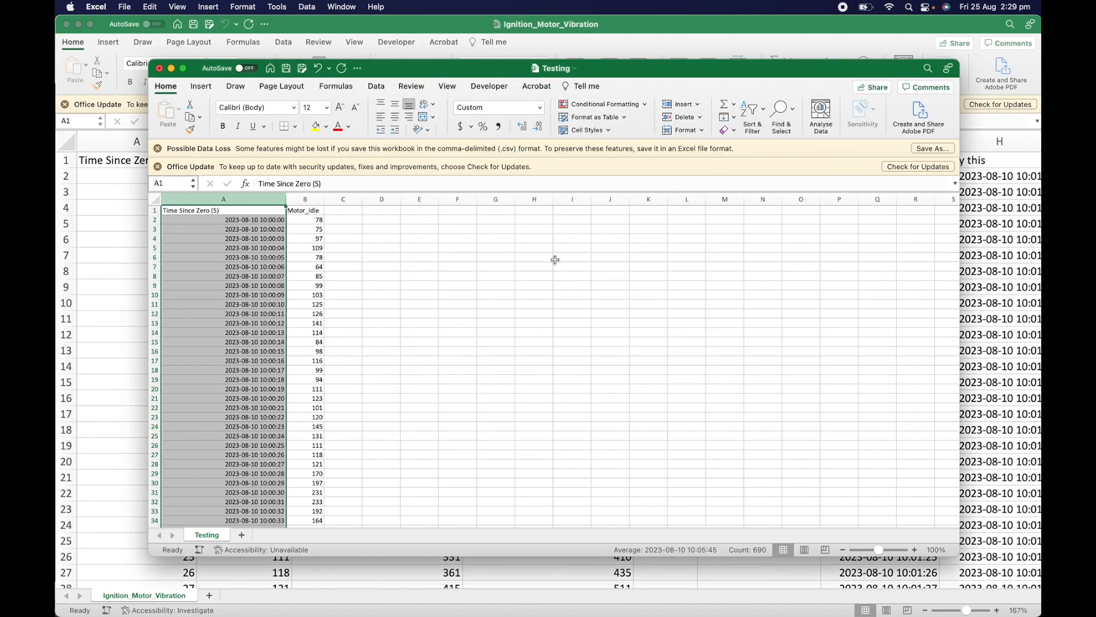
left_click(255, 220)
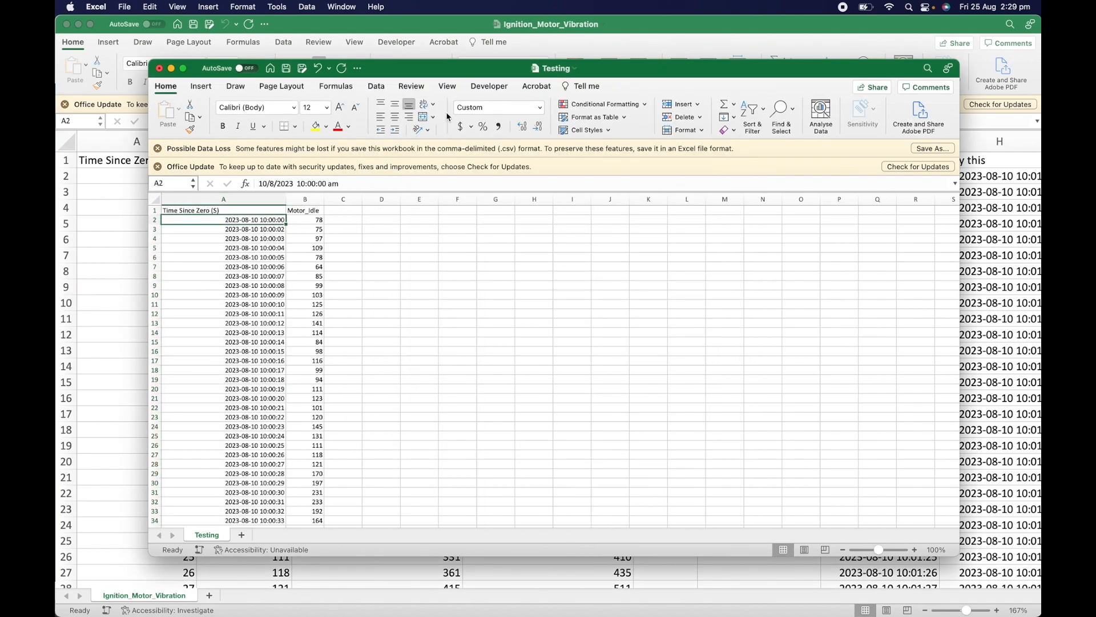
Check the Testing data down to its end, inspect empty columns C–J, and save the workbook
scroll("down", 3)
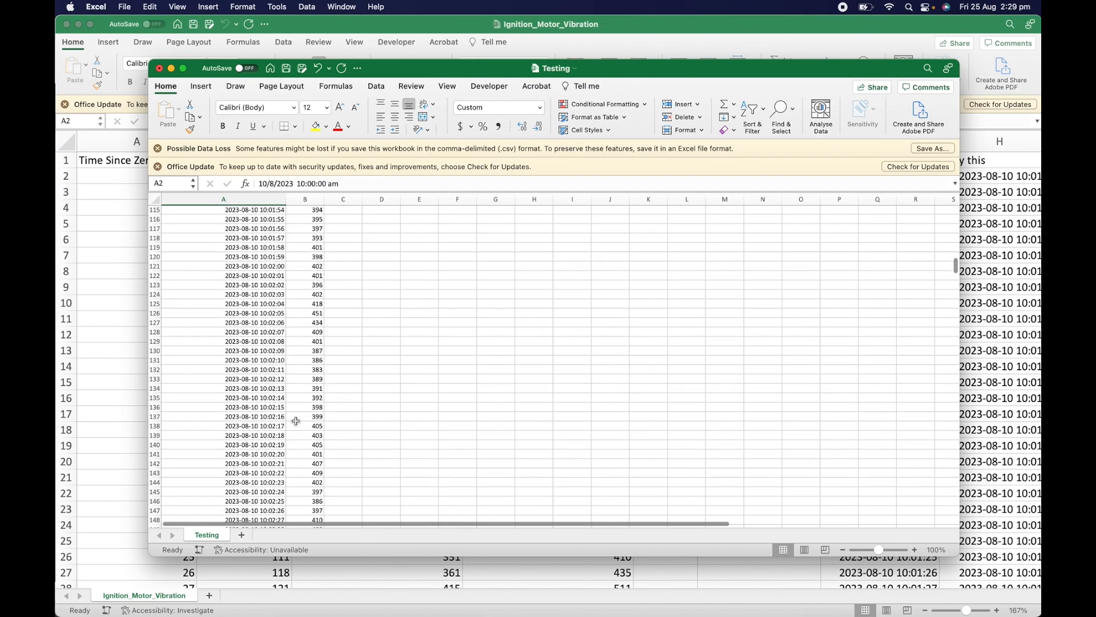
scroll("down", 3)
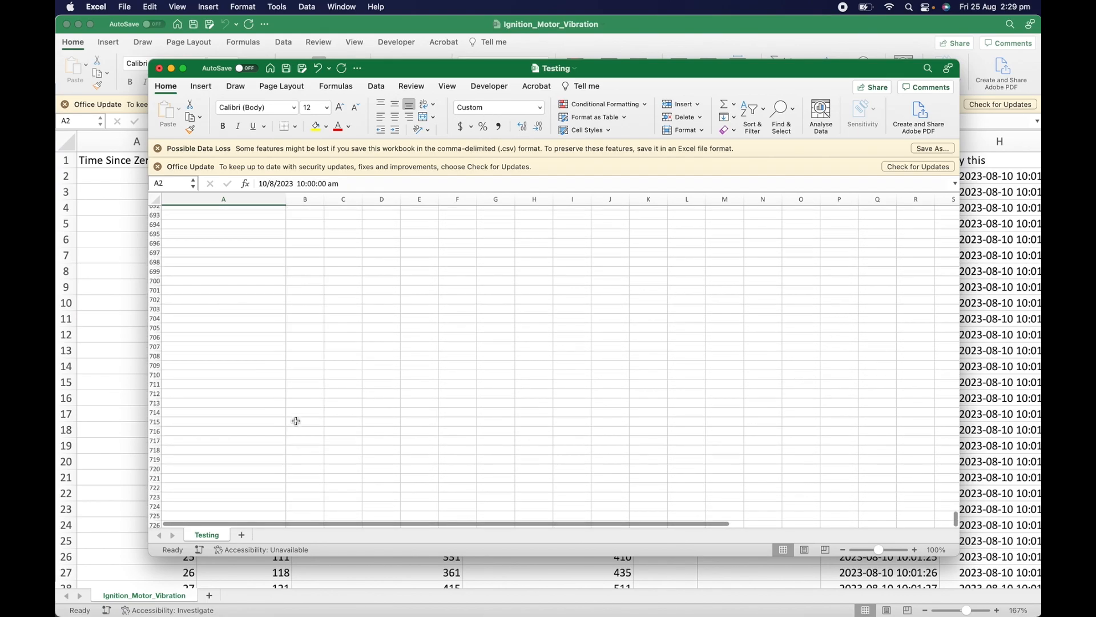
scroll("down", 3)
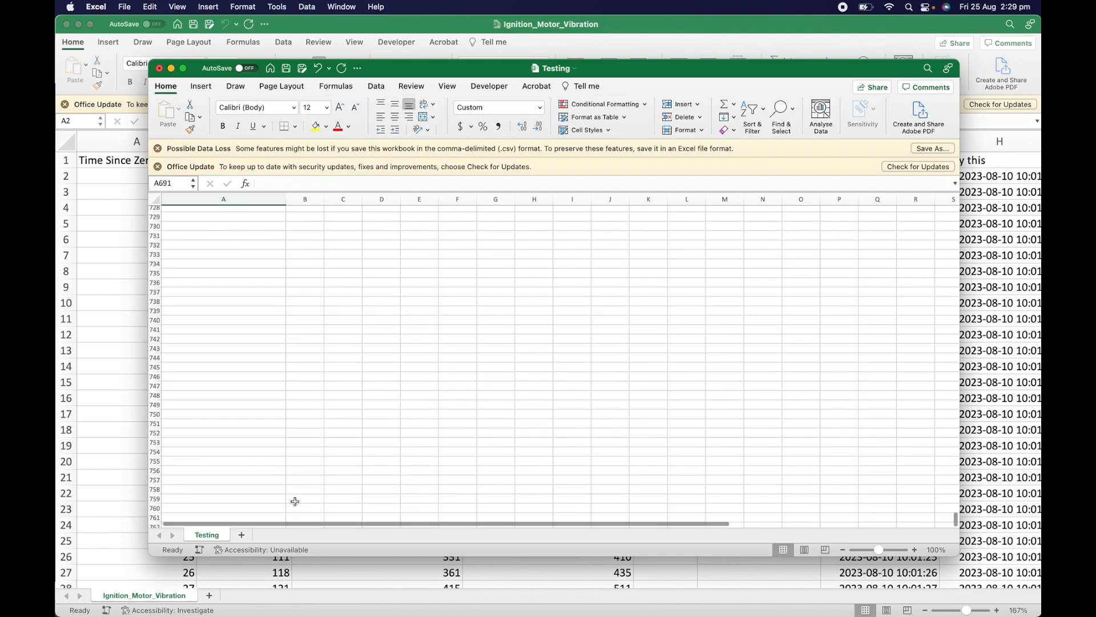
scroll("up", 3)
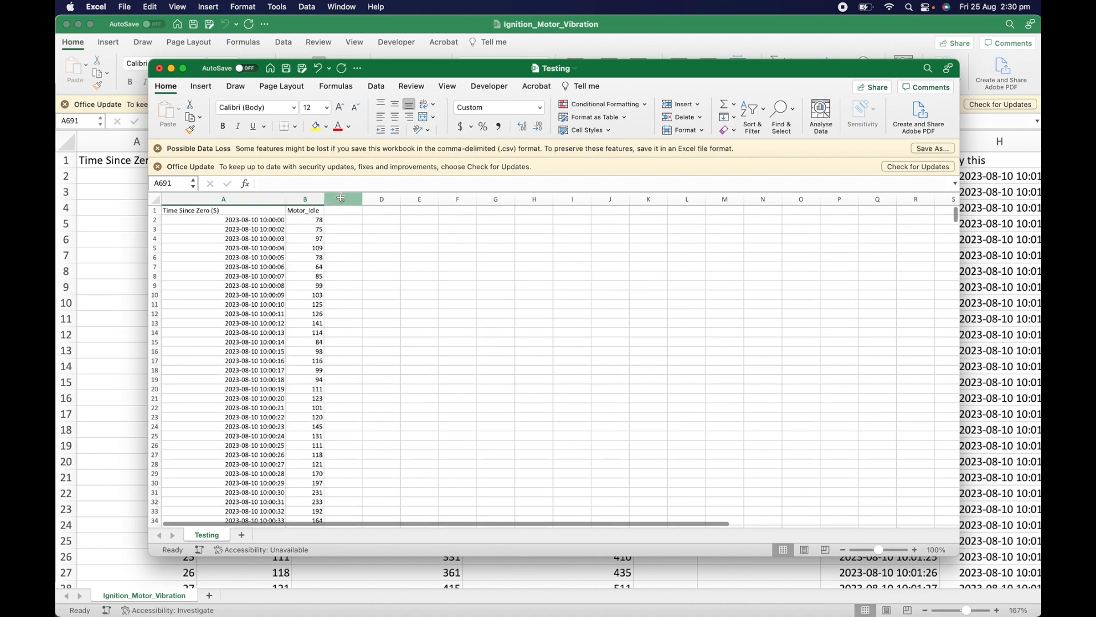
left_click_drag(342, 199, 610, 199)
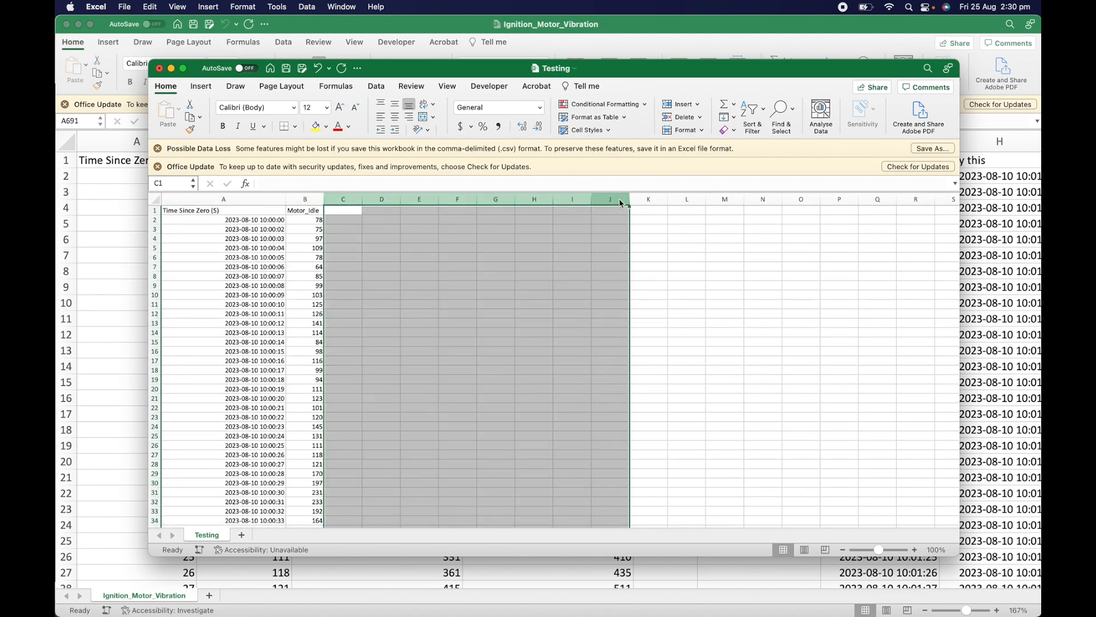
left_click(609, 266)
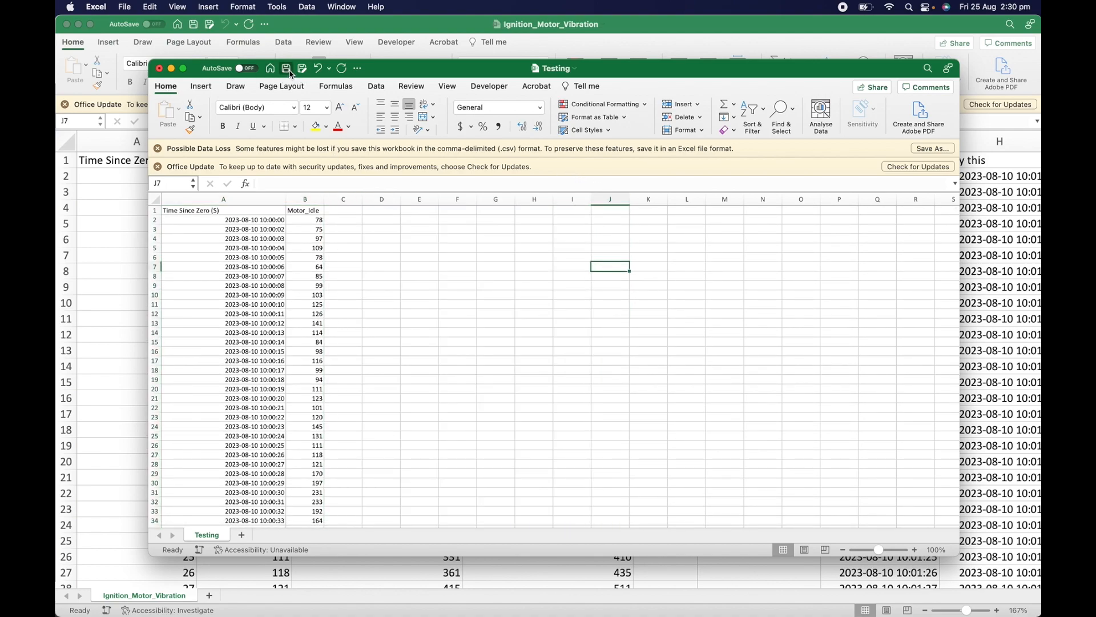
left_click(160, 68)
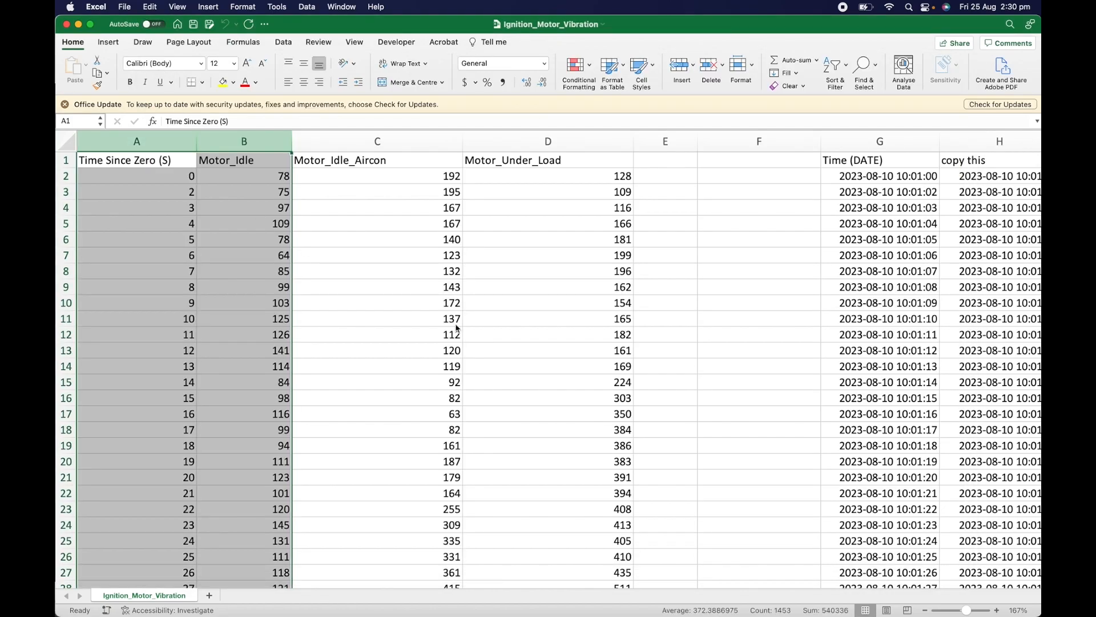
Open Testing.csv from Finder with TextEdit to view its raw comma-separated lines
right_click(794, 266)
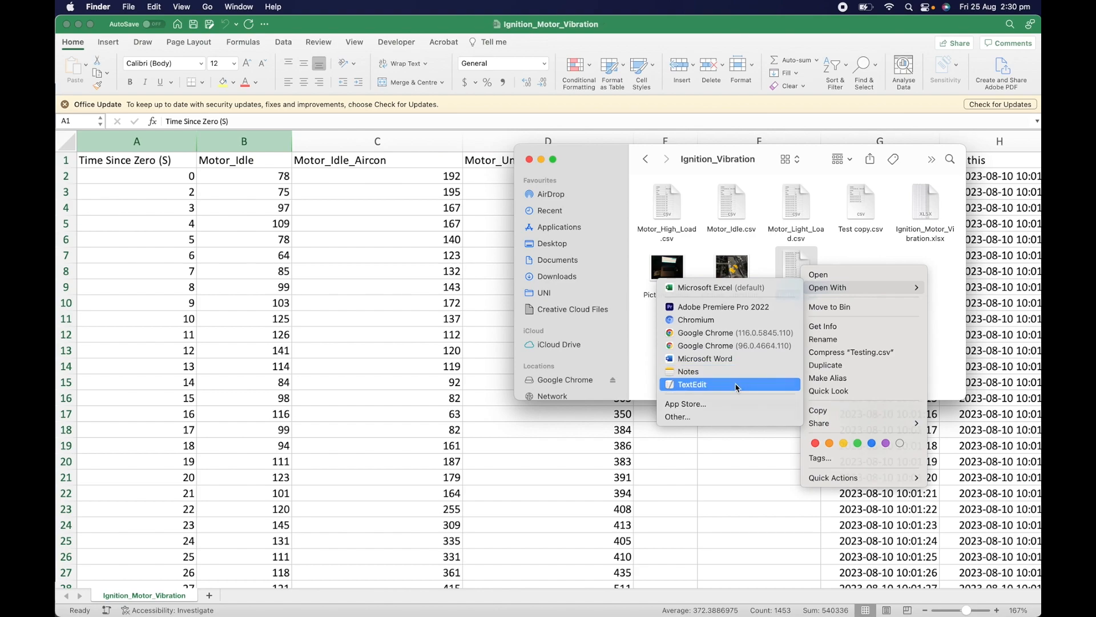
left_click(692, 384)
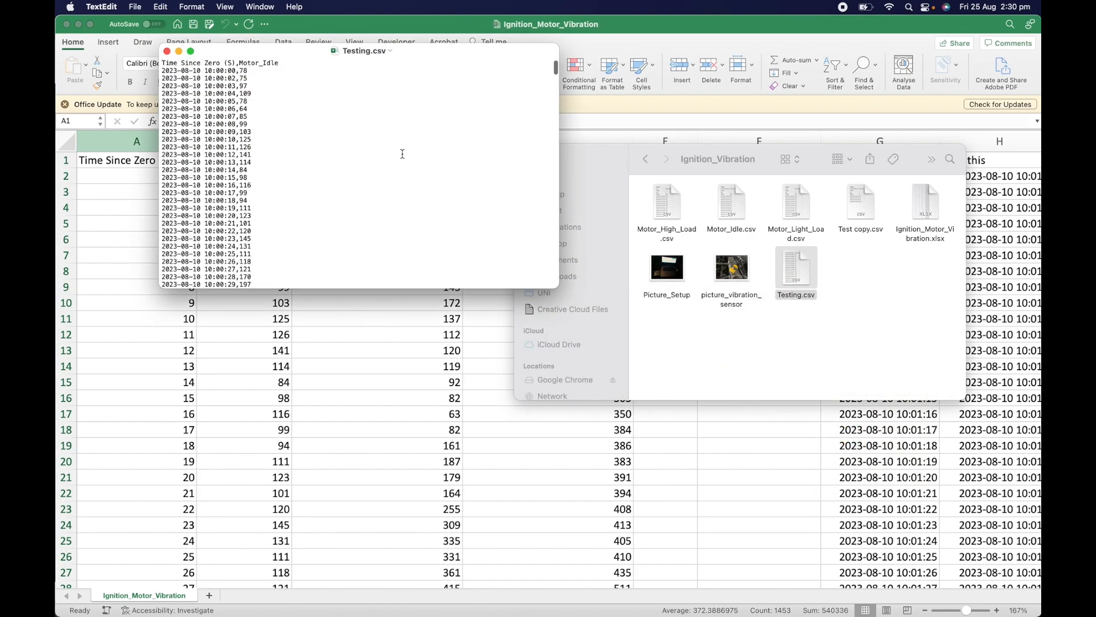
mouse_move(255, 66)
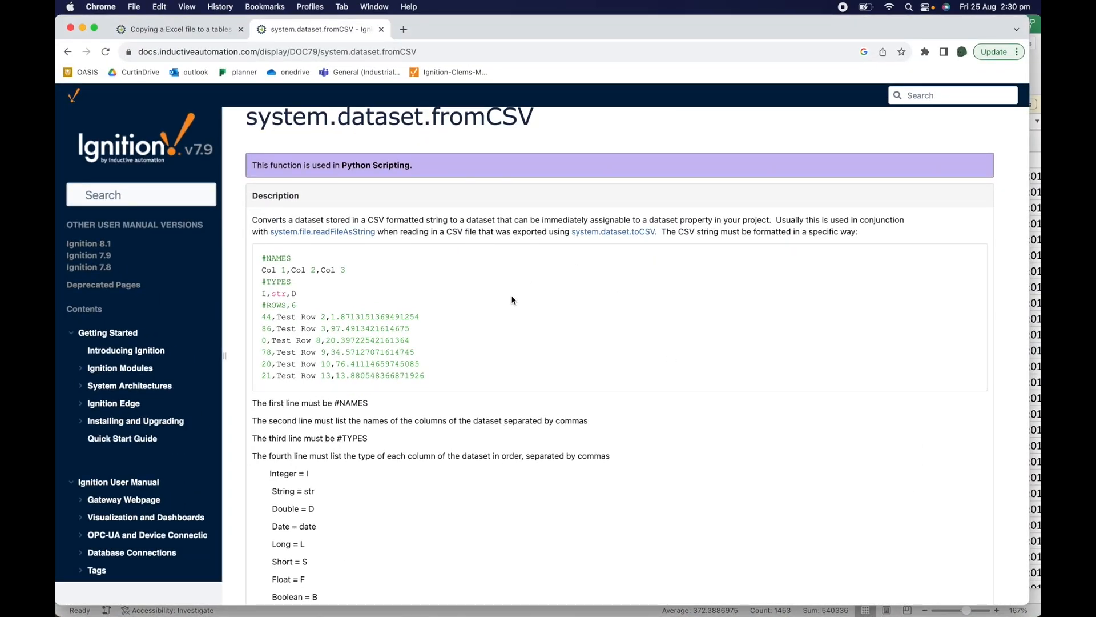
mouse_move(321, 285)
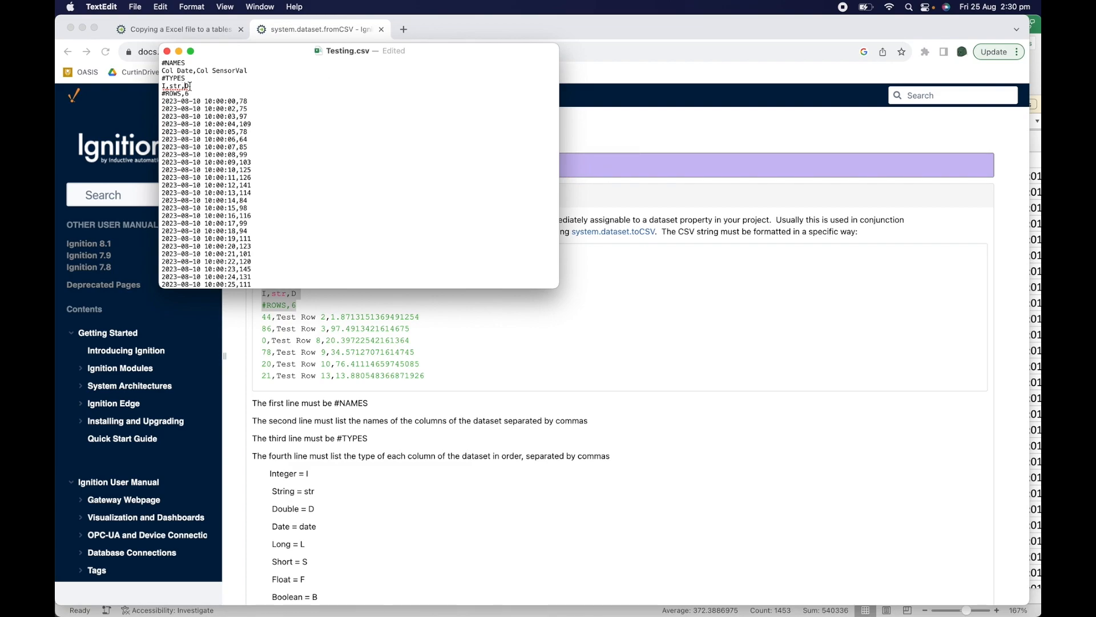
Set #TYPES to Date,I and #ROWS to 688 in Testing.csv, save it, and select all its text
type("d")
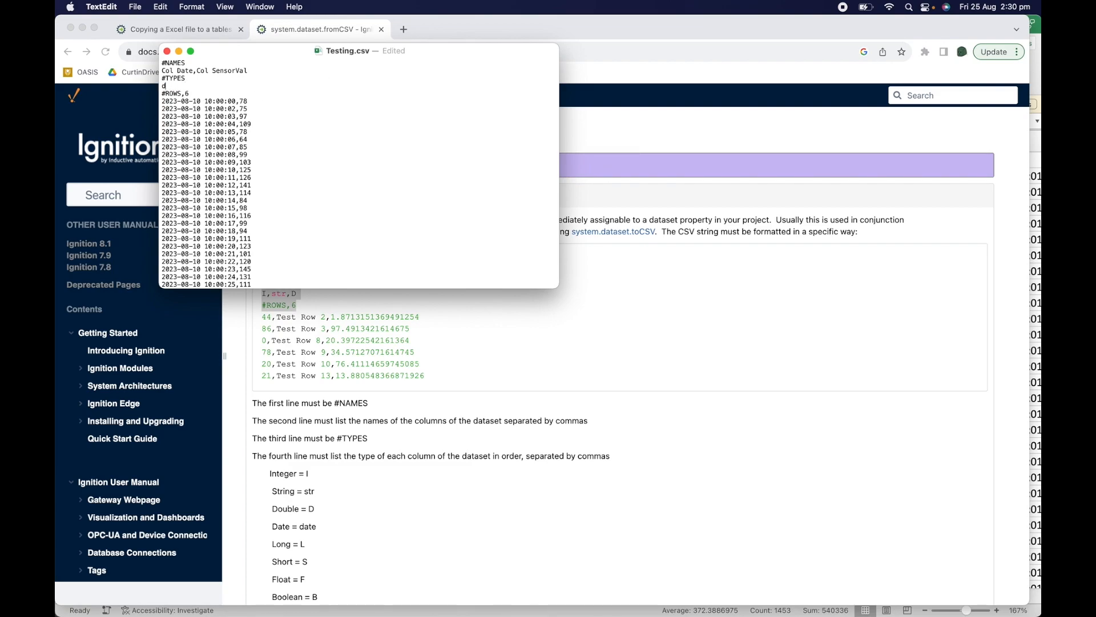
type("Date,I")
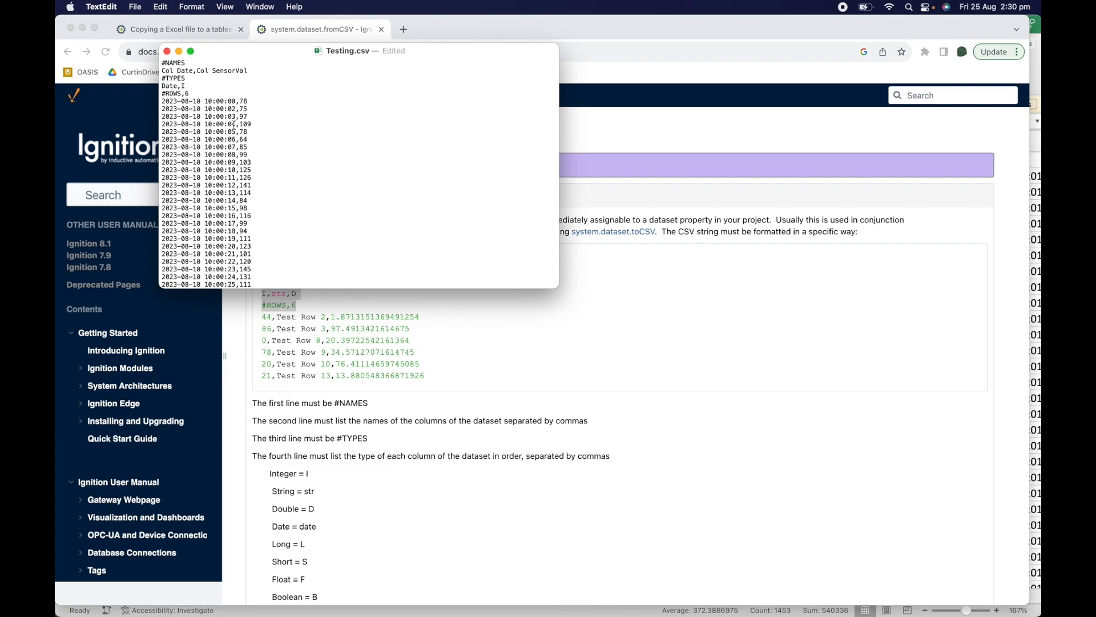
mouse_move(243, 97)
type("88")
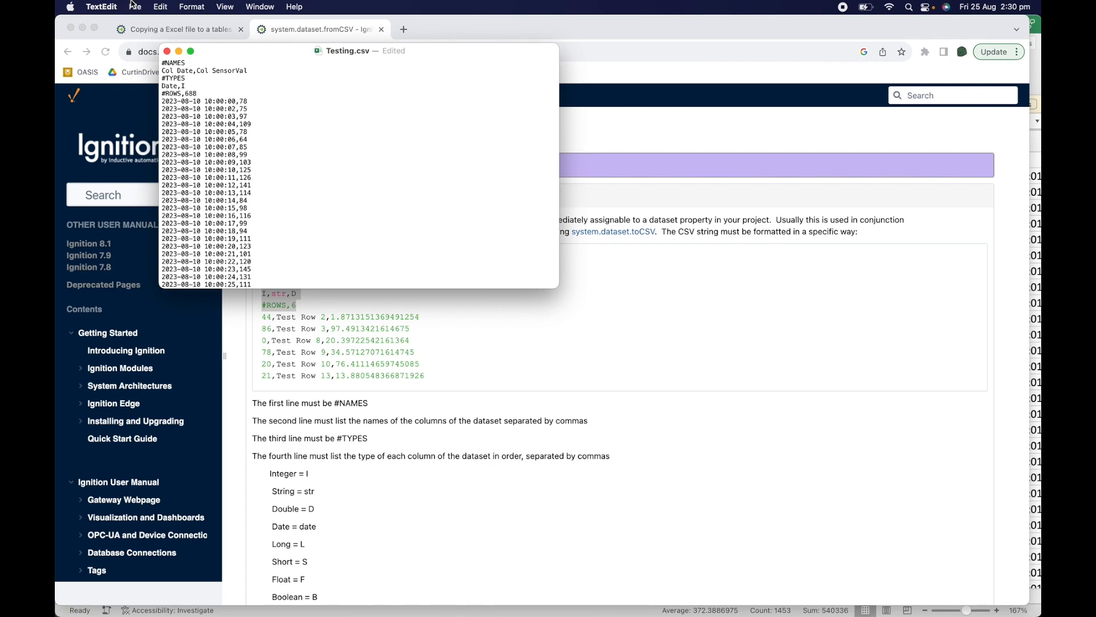
left_click(134, 7)
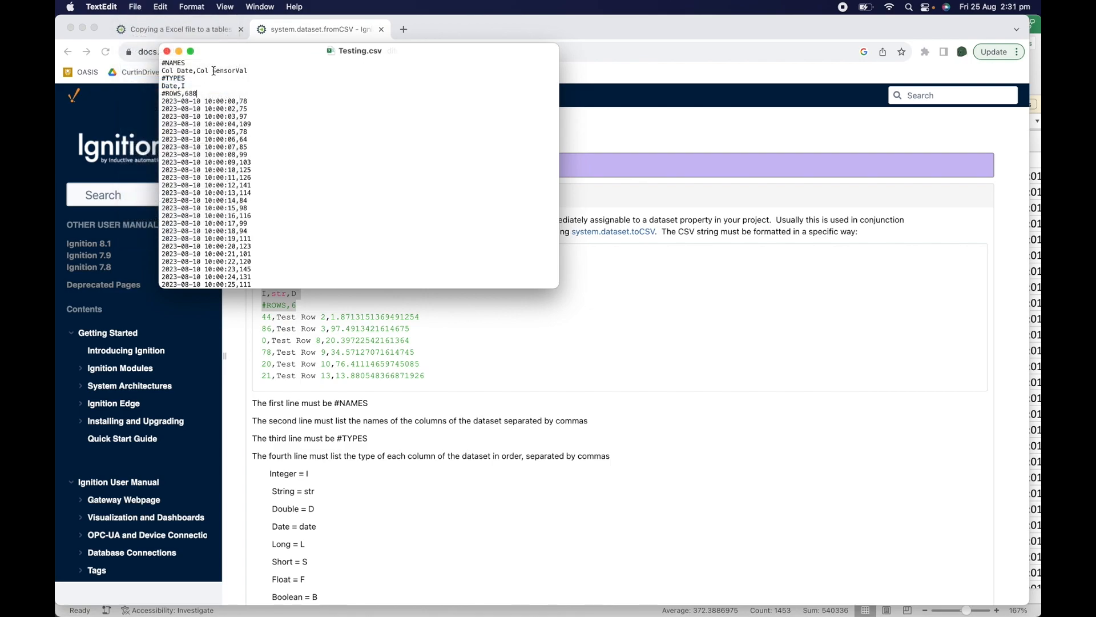
scroll("down", 3)
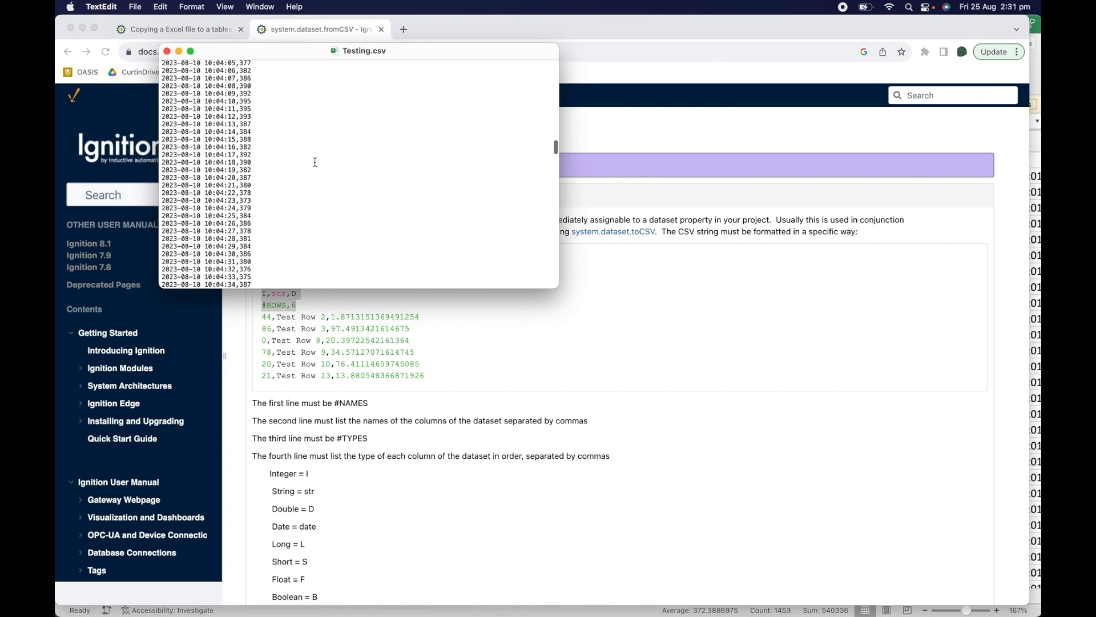
scroll("down", 3)
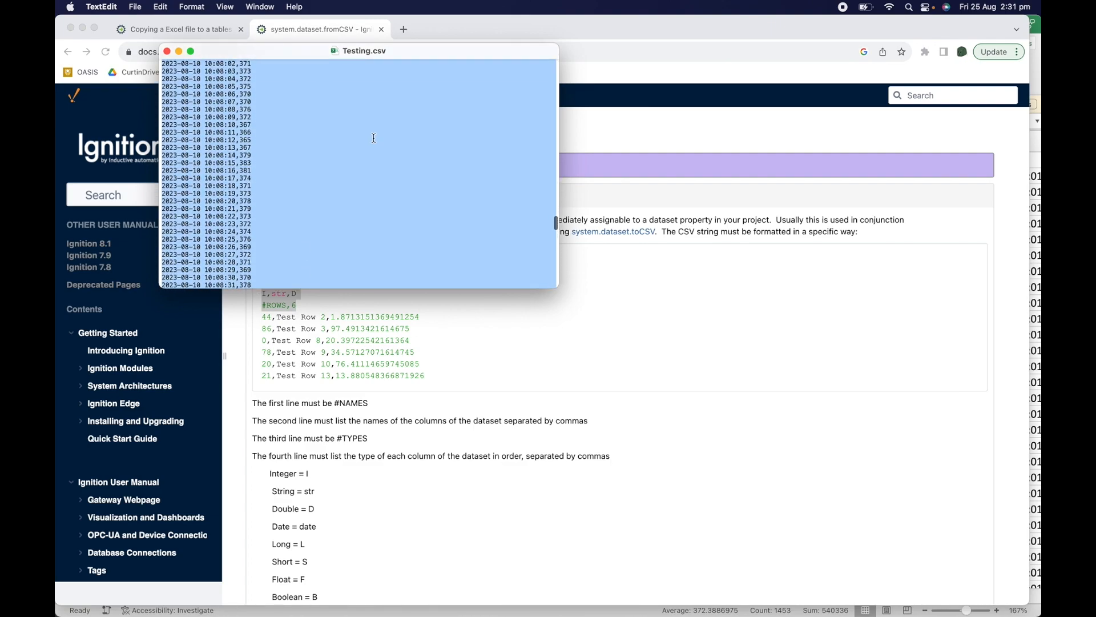
scroll("up", 3)
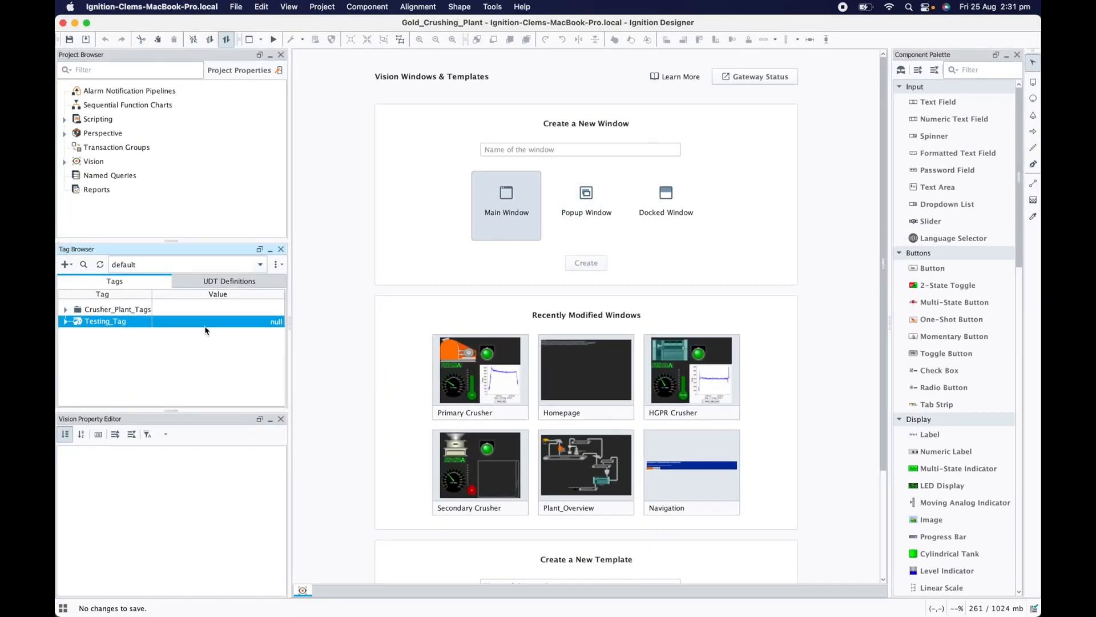
Paste the CSV into Testing_Tag's value as a 688-row Date/SensorVal dataset and apply it
double_click(105, 320)
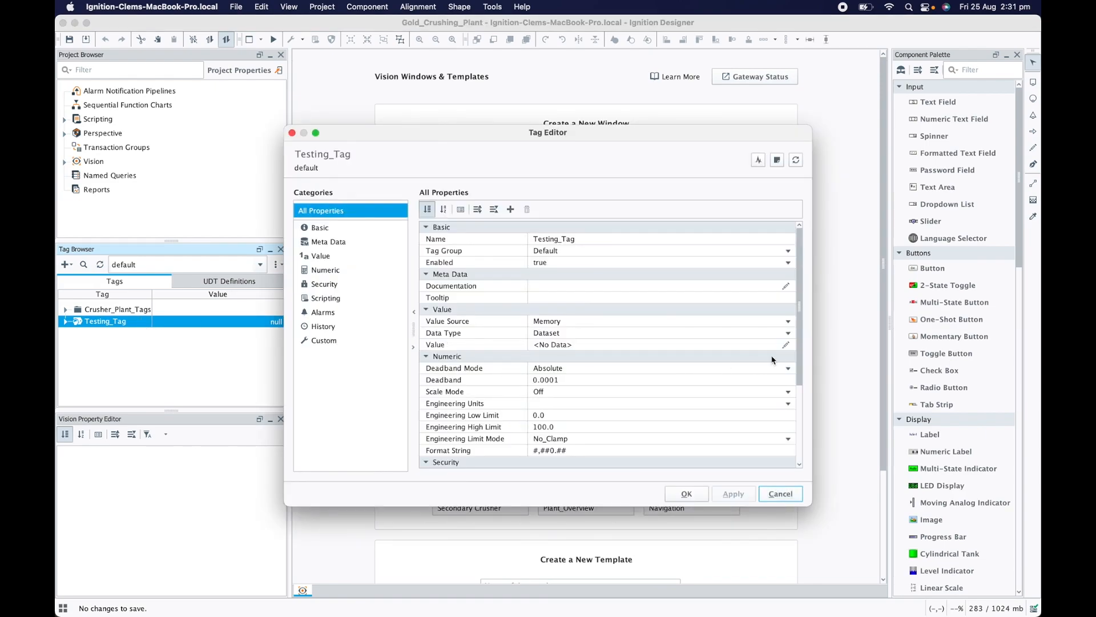
left_click(785, 344)
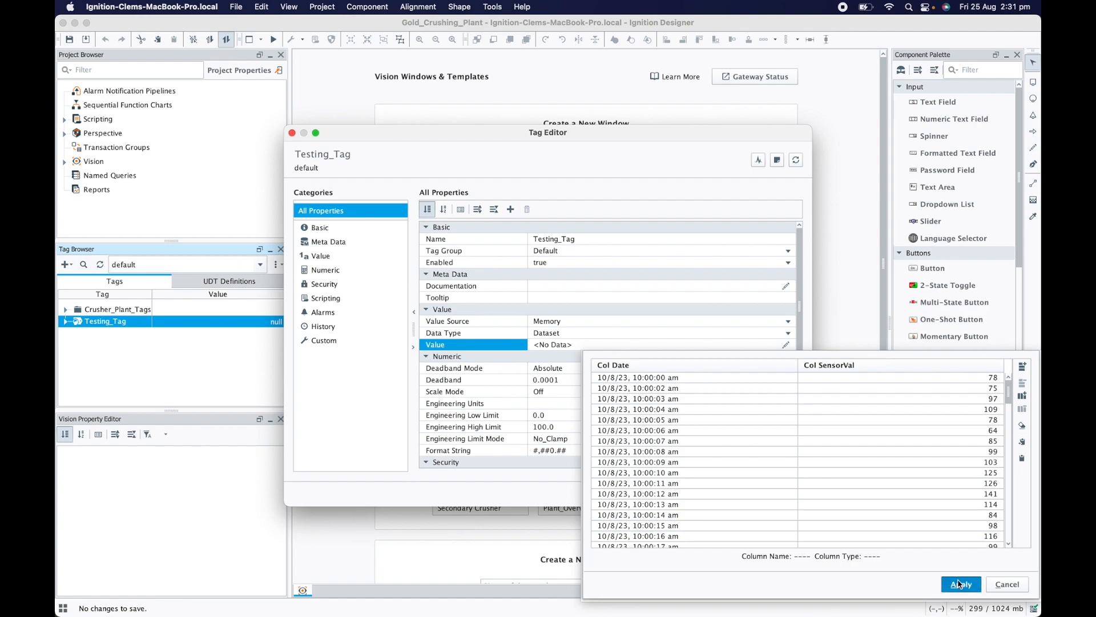
left_click(961, 583)
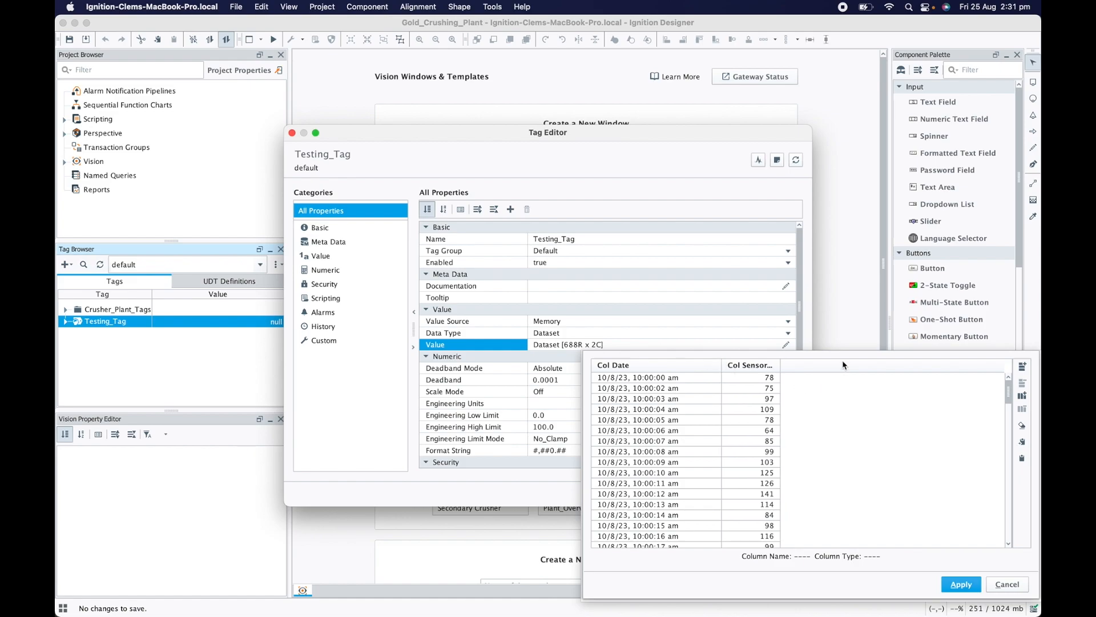
mouse_move(785, 465)
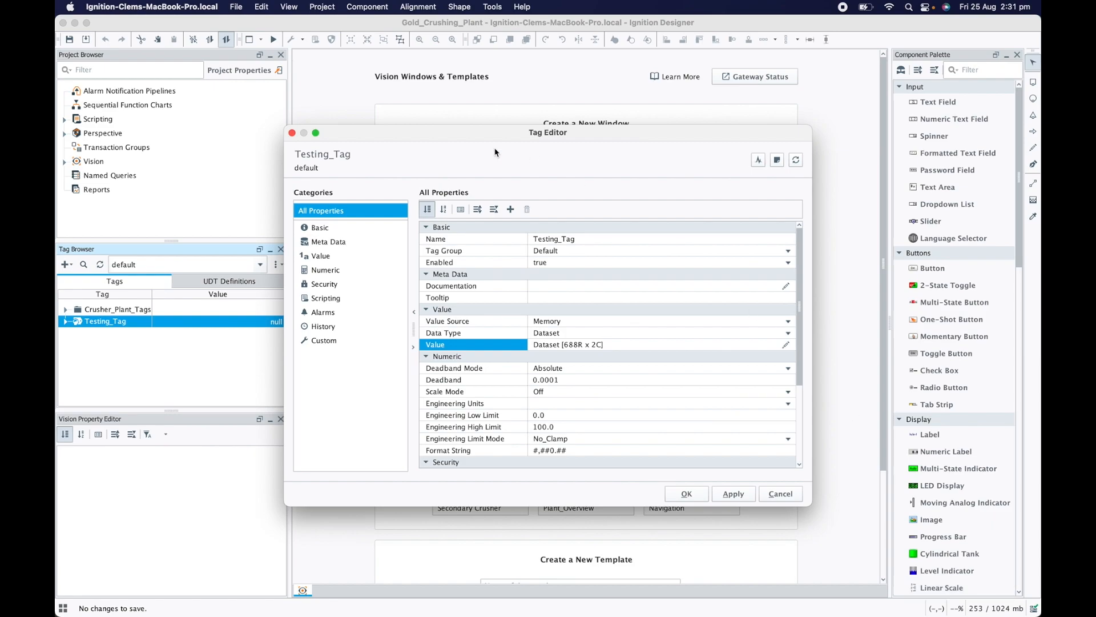
left_click(780, 494)
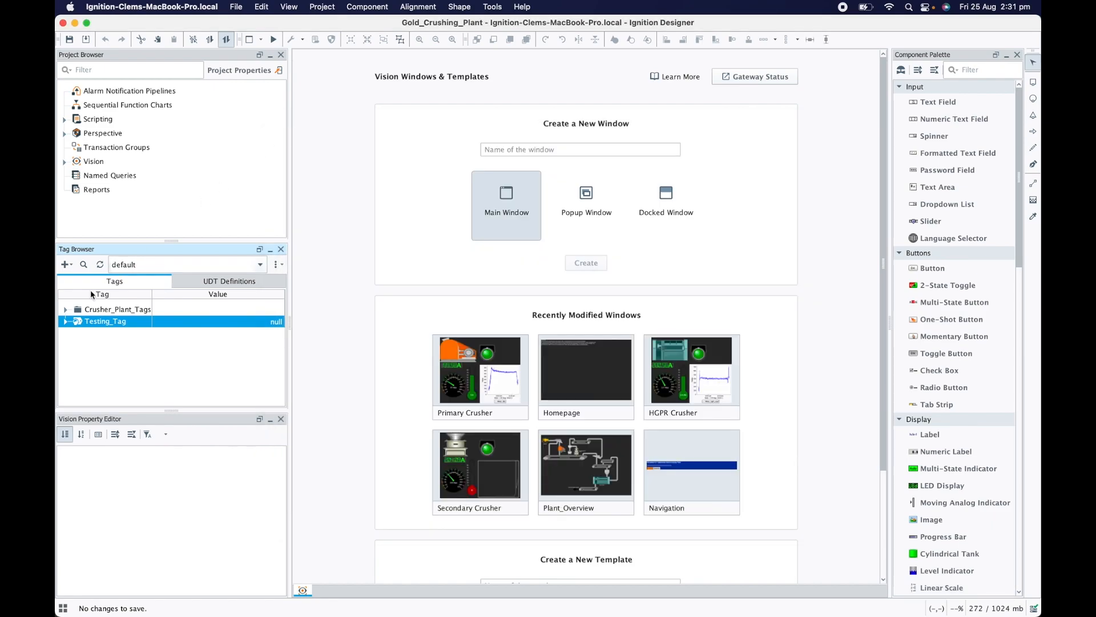
Expand Vision > Windows in the Project Browser and open the Primary Crusher window
left_click(65, 161)
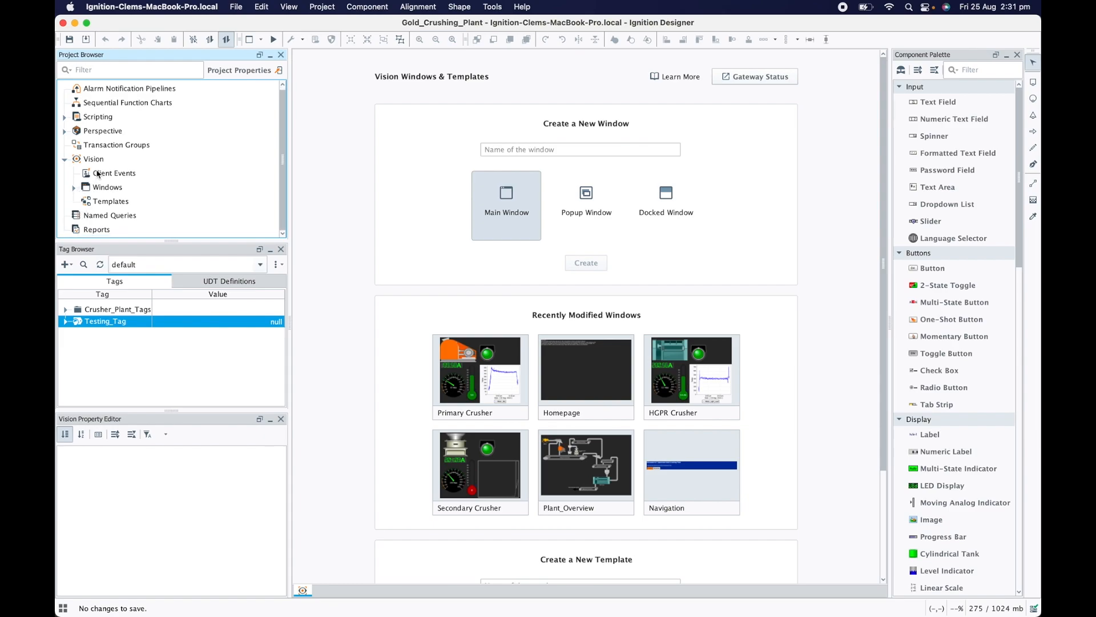
left_click(74, 186)
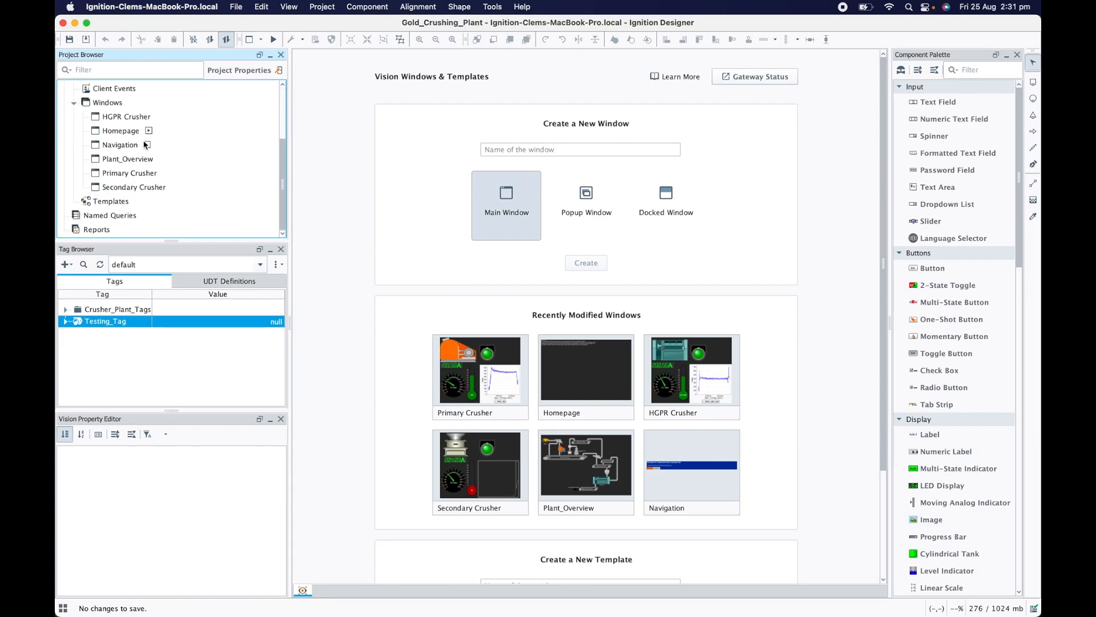
mouse_move(134, 159)
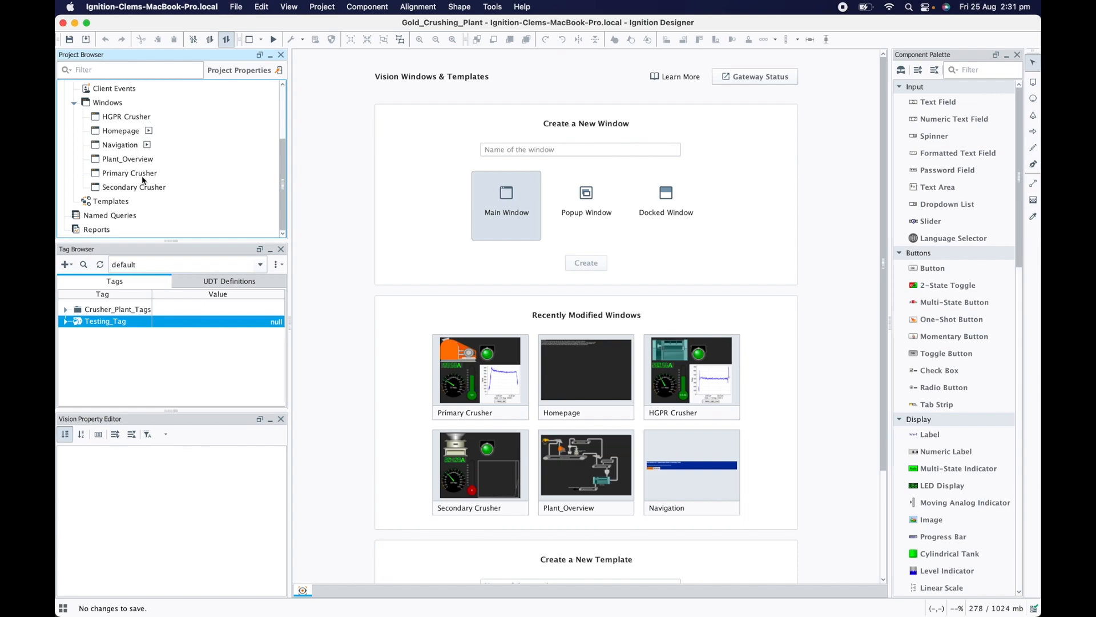
double_click(128, 173)
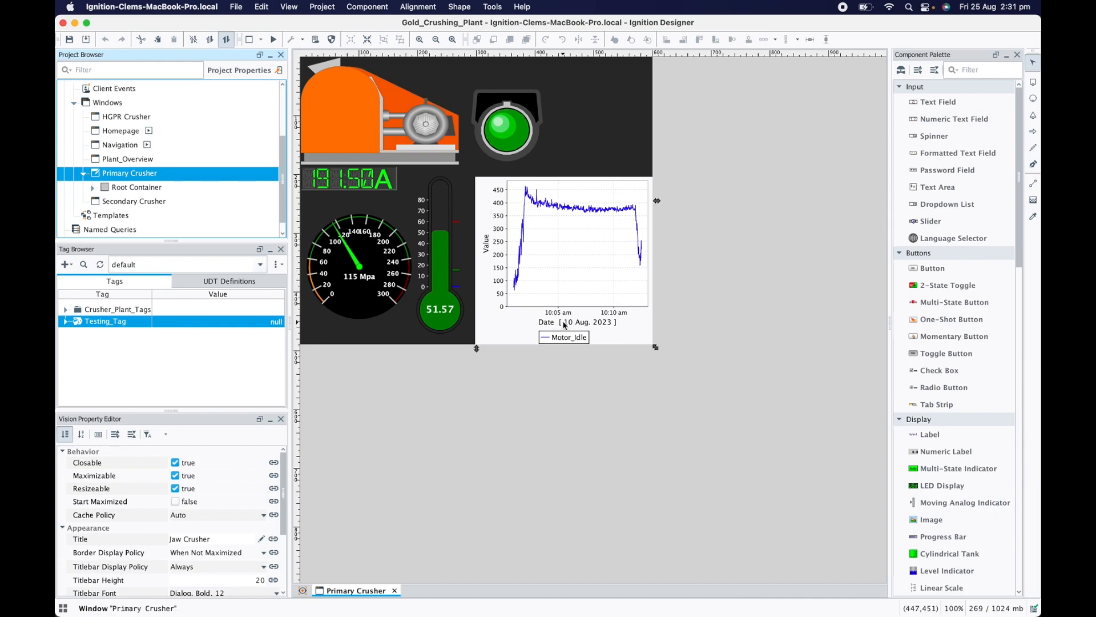
left_click(563, 245)
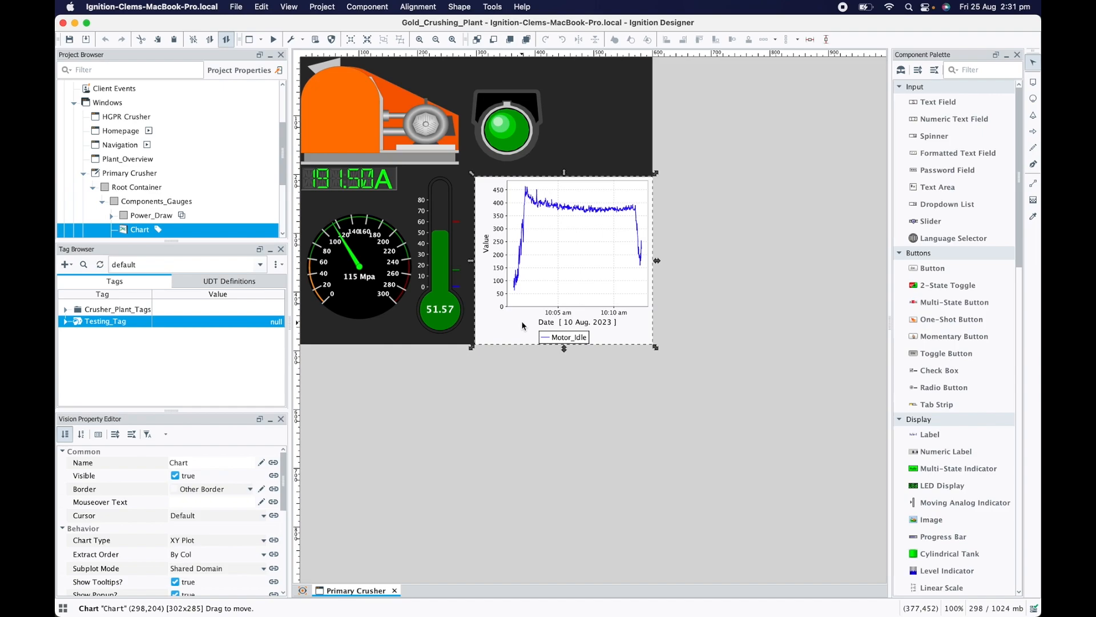
scroll("down", 3)
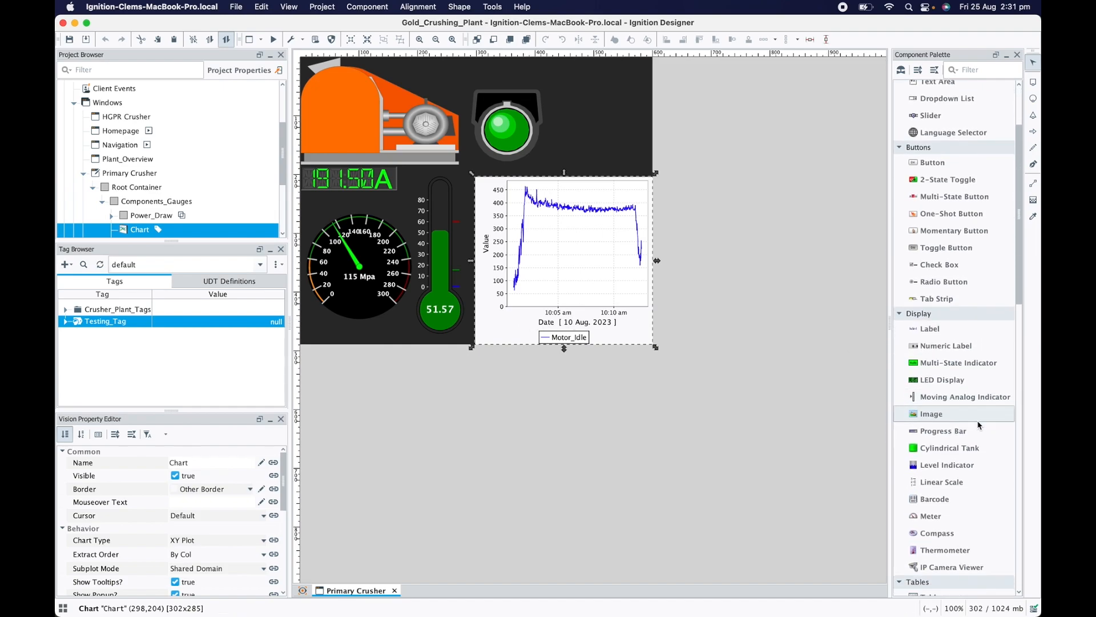
left_click(136, 187)
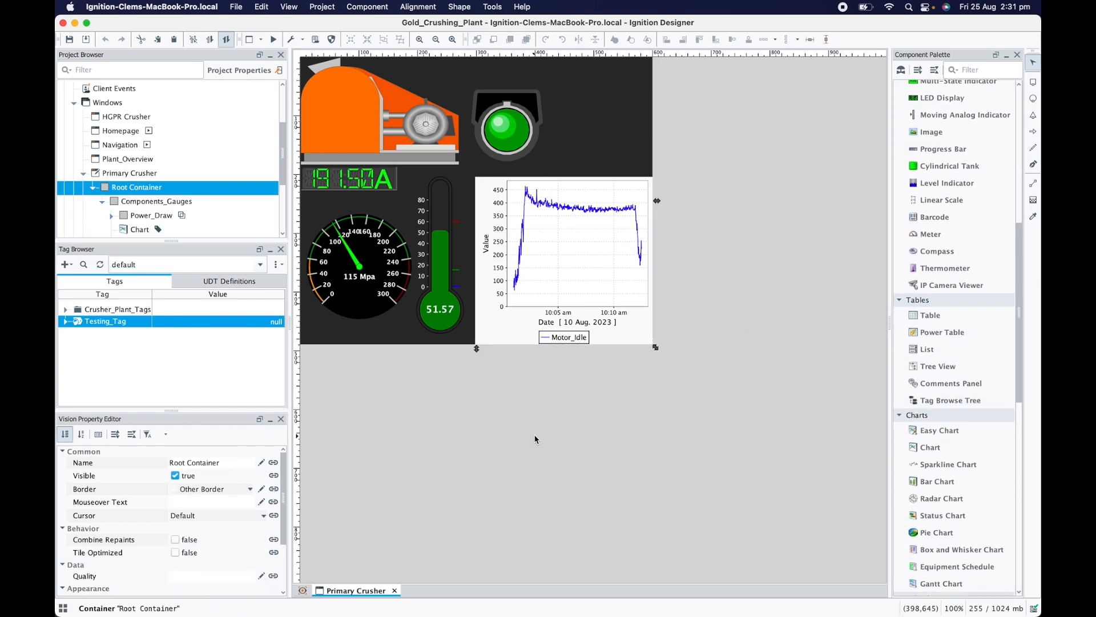